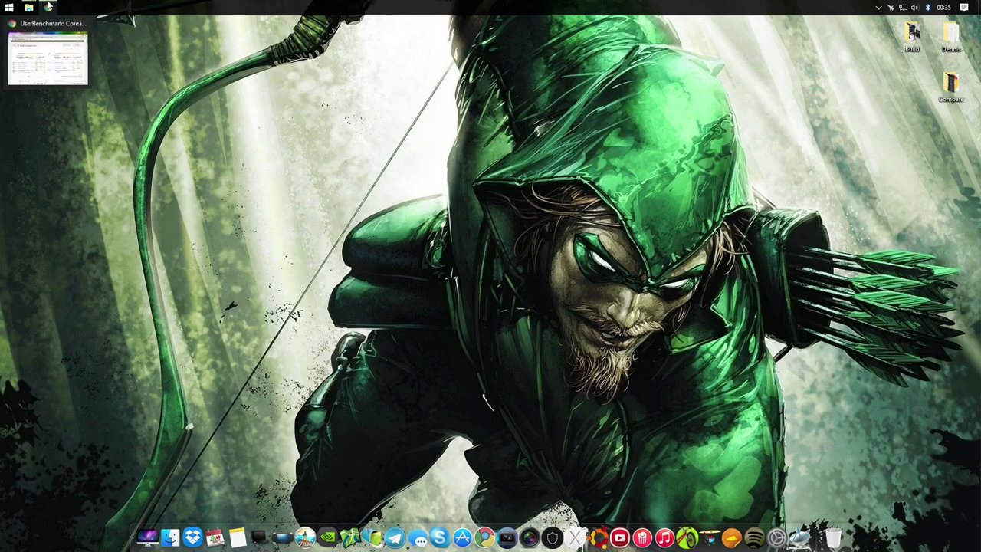
- Restore the UserBenchmark comparison of the i5-6400/GTX 970 desktop against the i7-2760QM laptop
{"action": "left_click", "coordinate": [49, 58]}
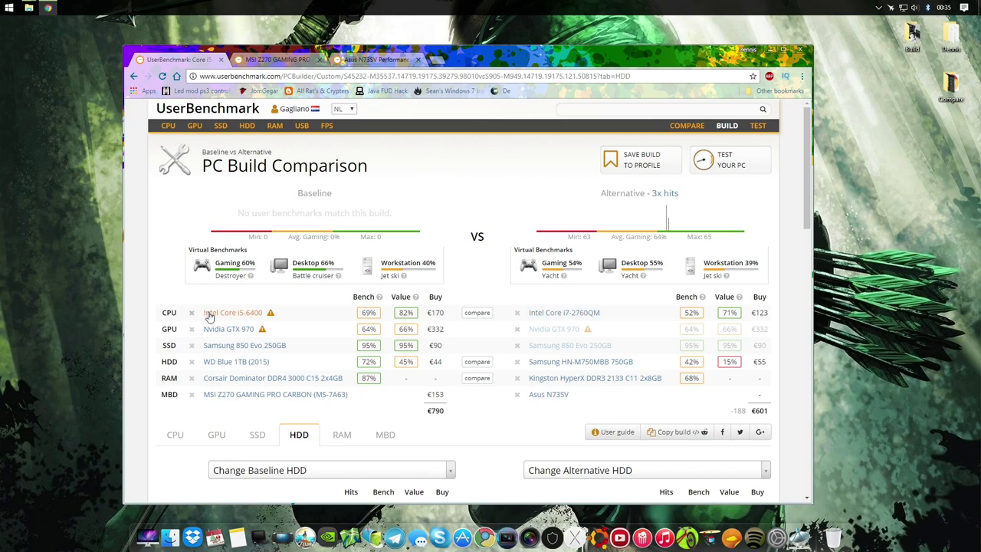
{"action": "mouse_move", "coordinate": [233, 312]}
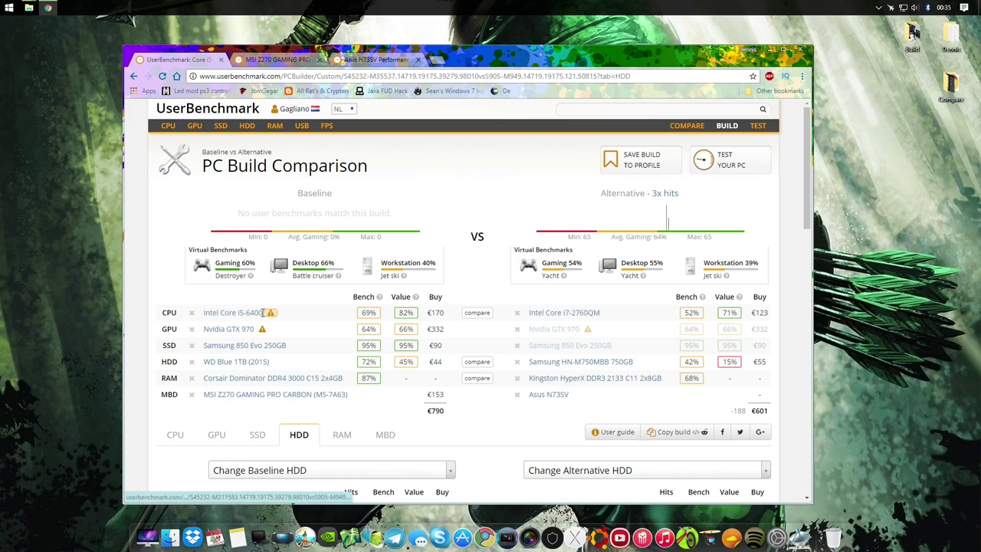
{"action": "mouse_move", "coordinate": [247, 299]}
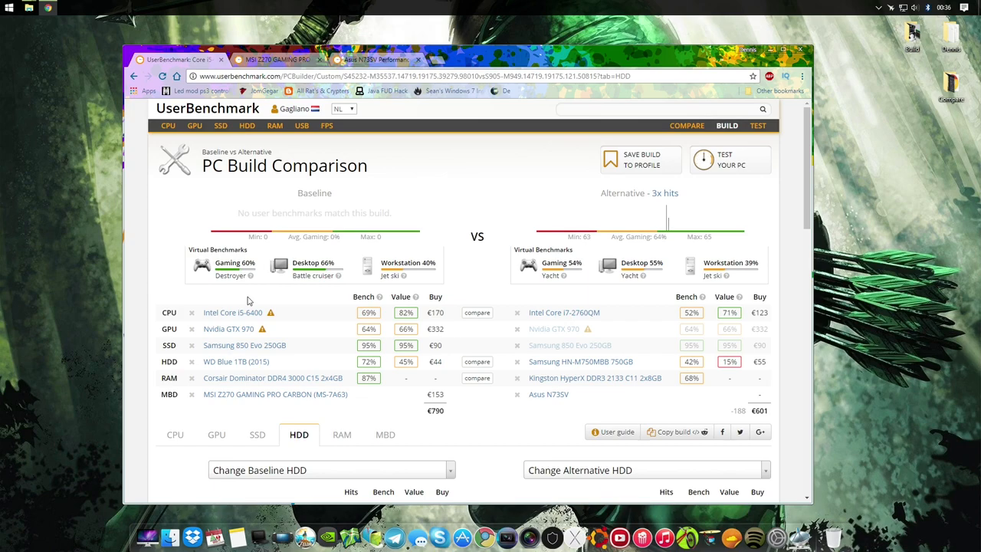
{"action": "mouse_move", "coordinate": [343, 300]}
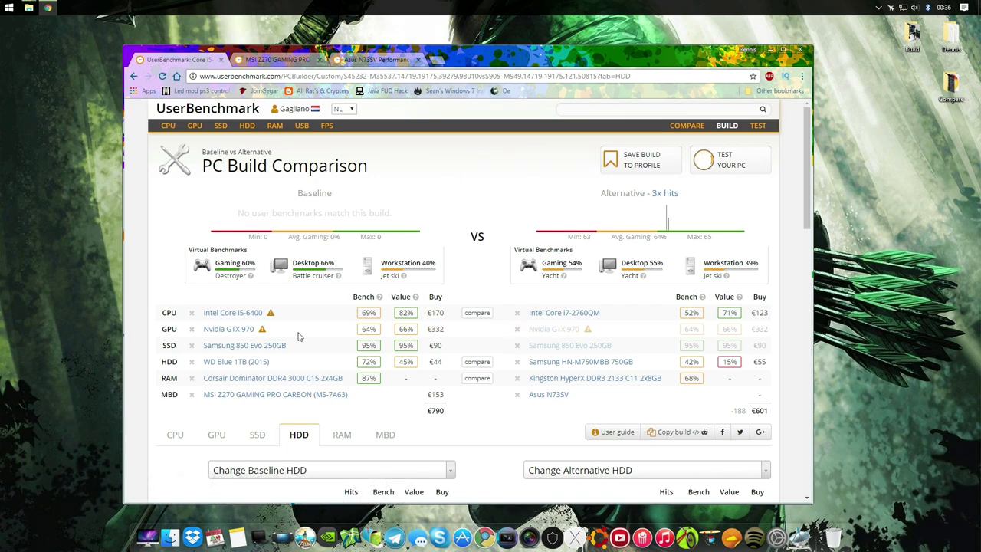
{"action": "mouse_move", "coordinate": [573, 329]}
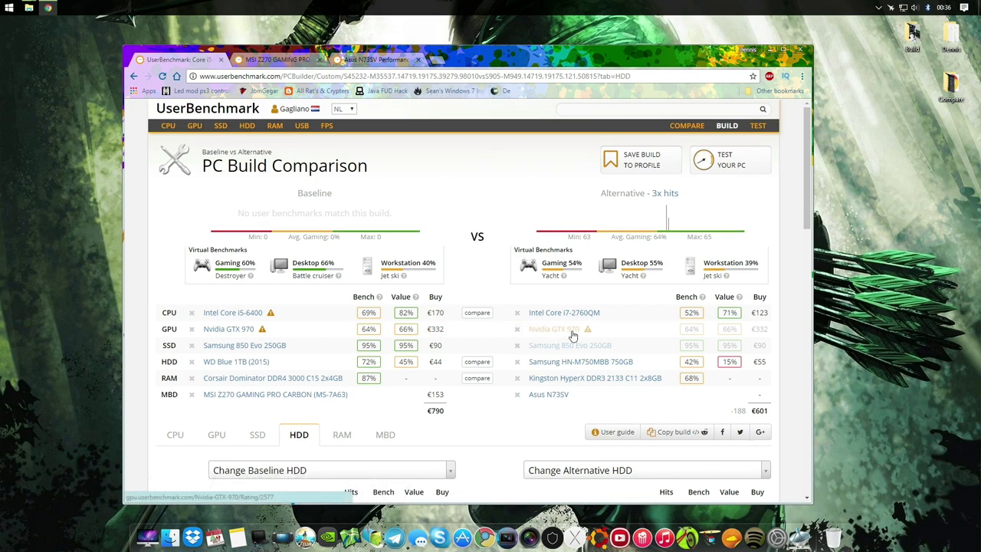
{"action": "mouse_move", "coordinate": [568, 335]}
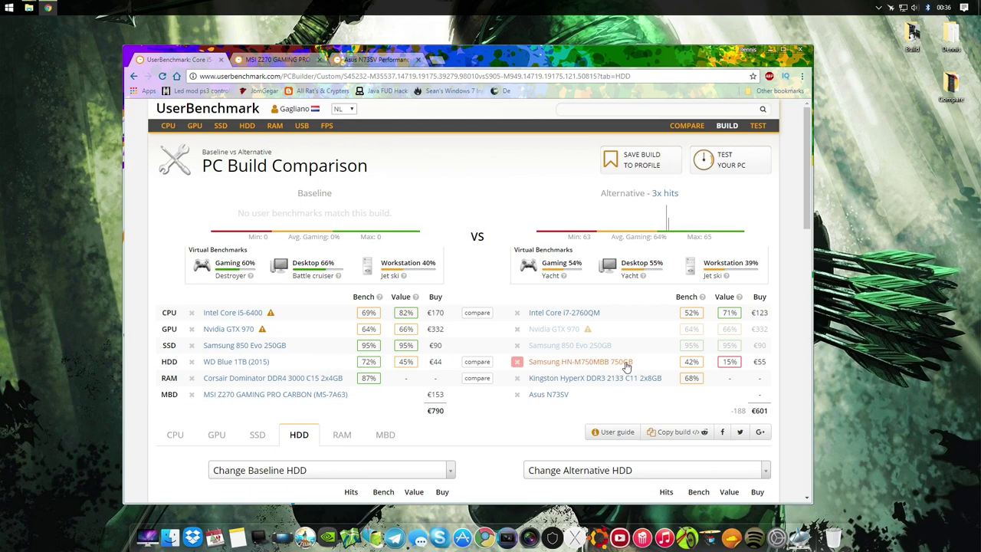
{"action": "mouse_move", "coordinate": [272, 377]}
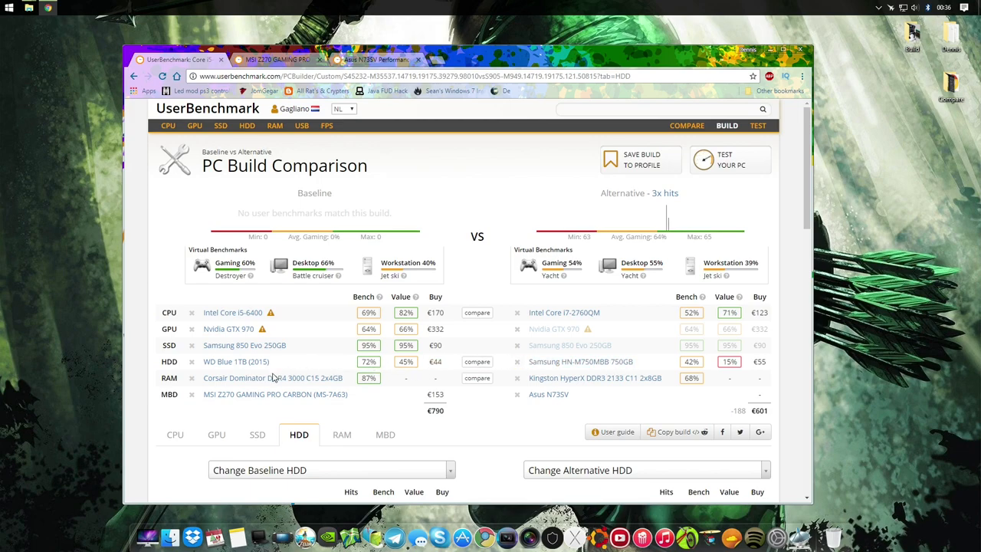
{"action": "mouse_move", "coordinate": [261, 377]}
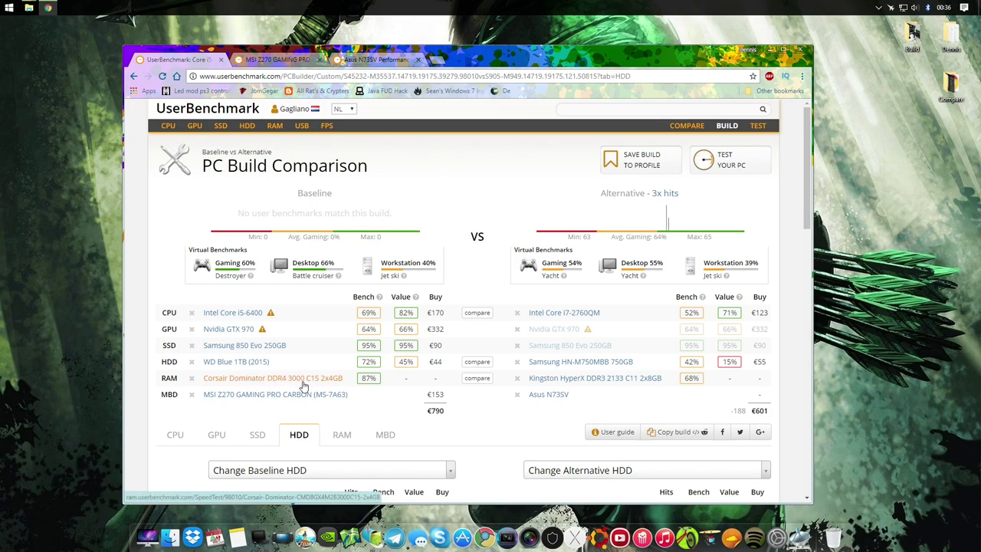
{"action": "mouse_move", "coordinate": [556, 378]}
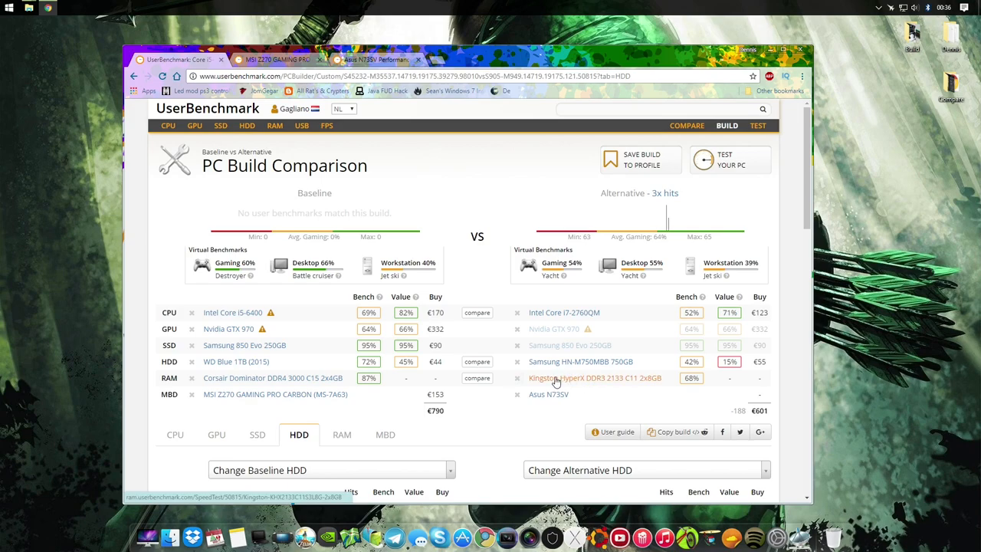
{"action": "mouse_move", "coordinate": [588, 383]}
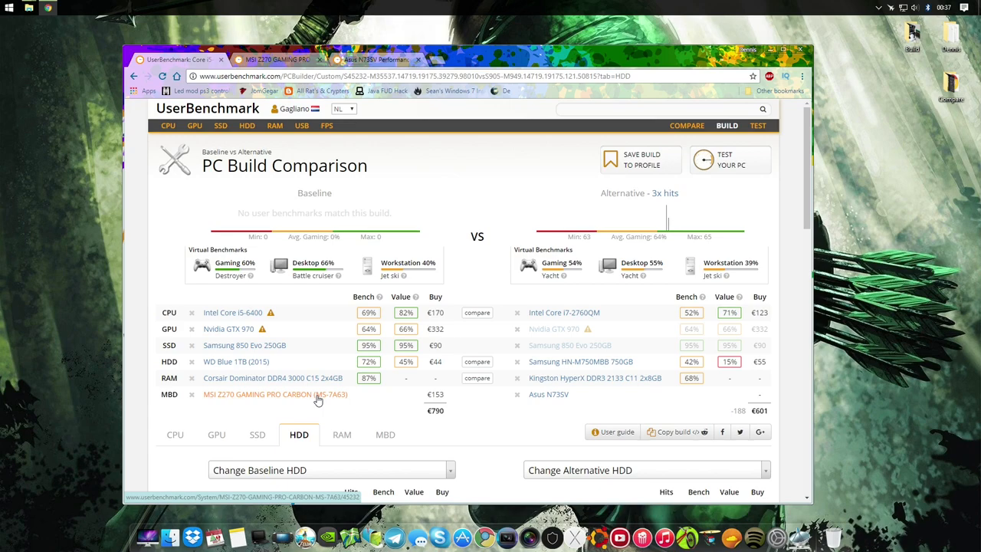
{"action": "mouse_move", "coordinate": [302, 332]}
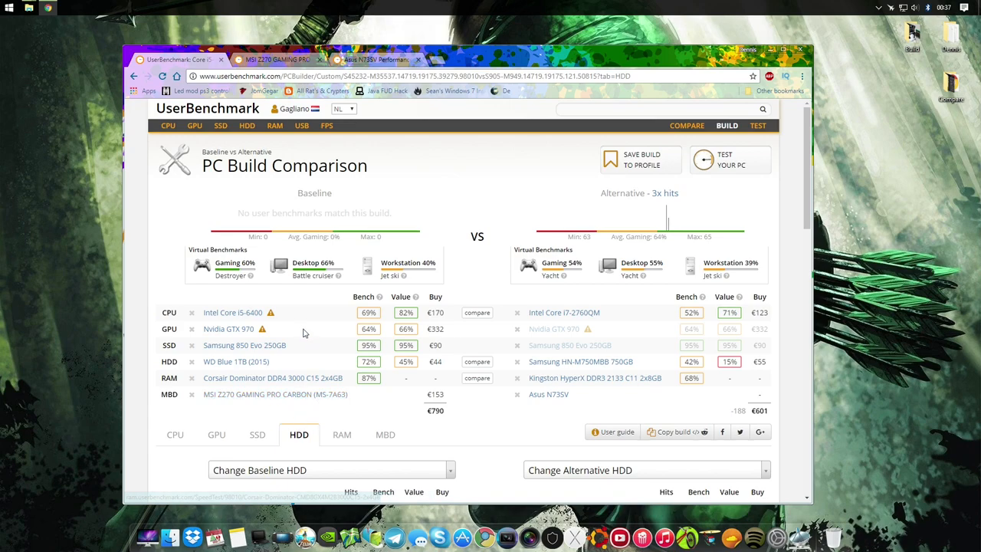
{"action": "mouse_move", "coordinate": [326, 232]}
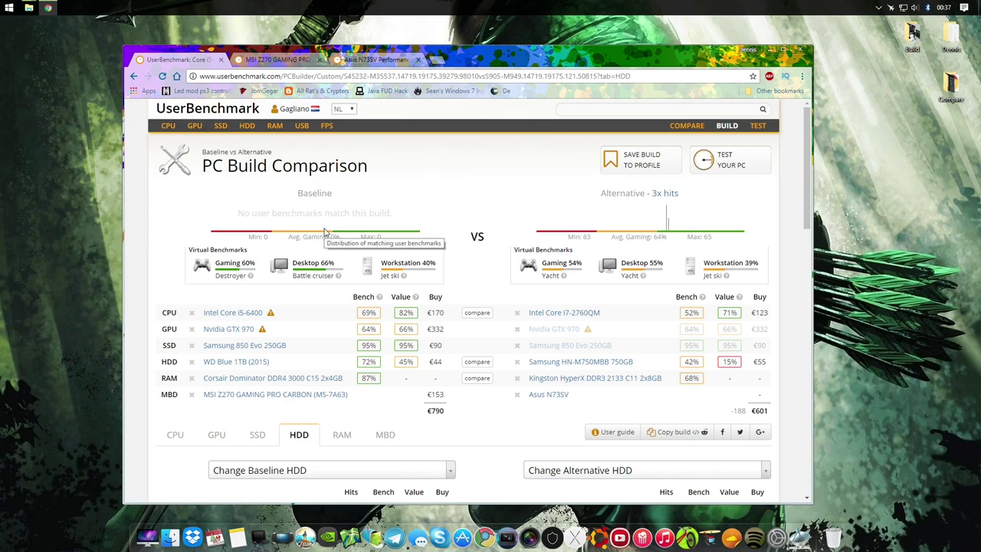
{"action": "mouse_move", "coordinate": [331, 148]}
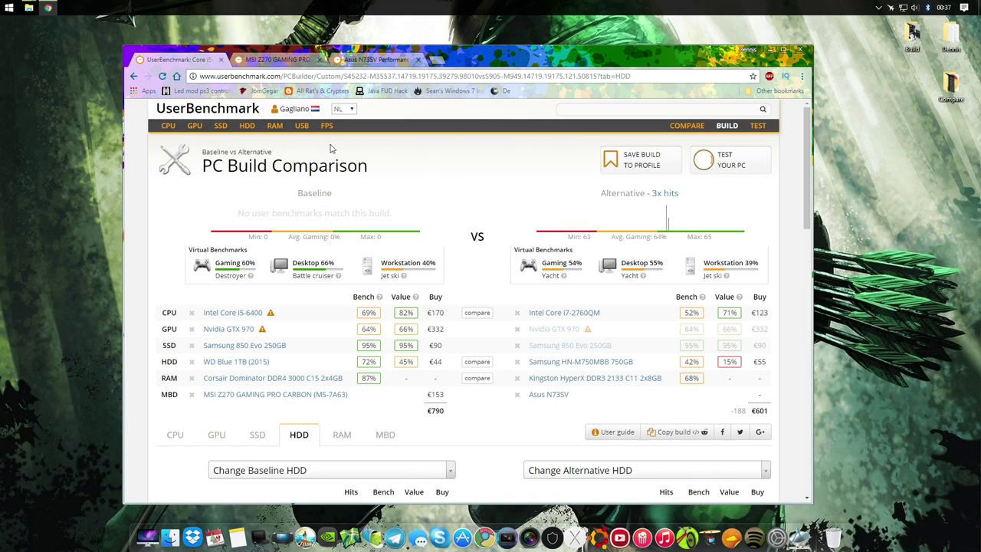
{"action": "mouse_move", "coordinate": [373, 46]}
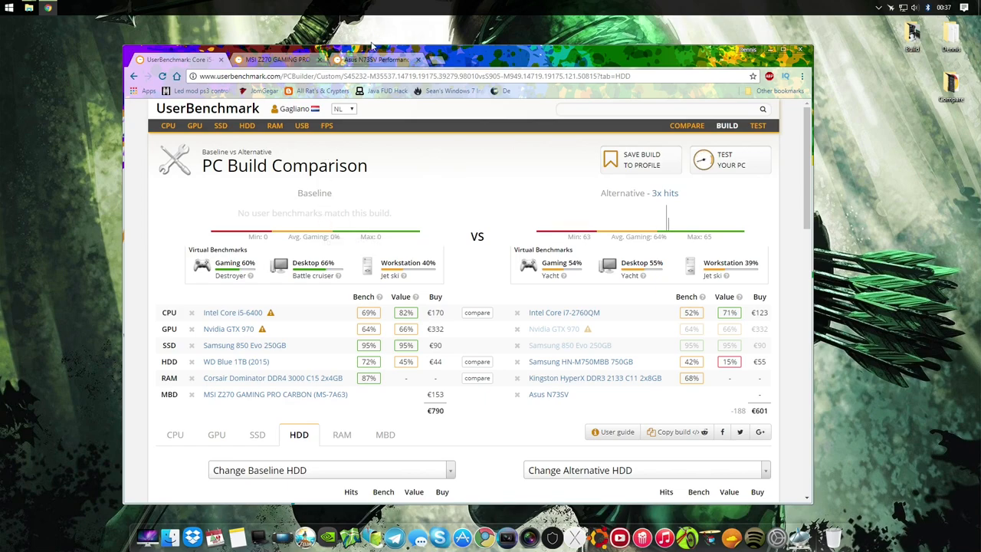
- View the Asus N73SV results, highlight its Workstation score, then move to the MSI desktop results
{"action": "left_click", "coordinate": [376, 59]}
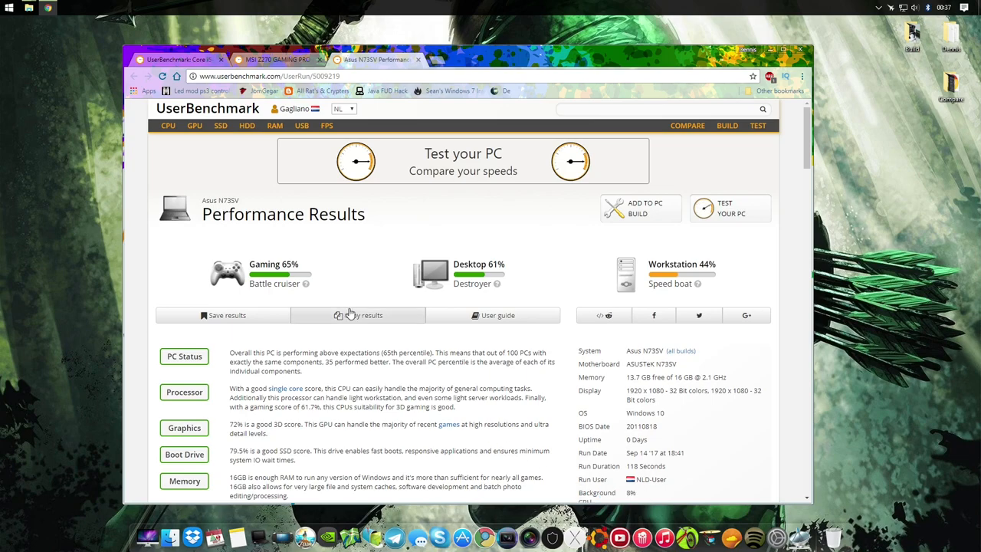
{"action": "double_click", "coordinate": [475, 274]}
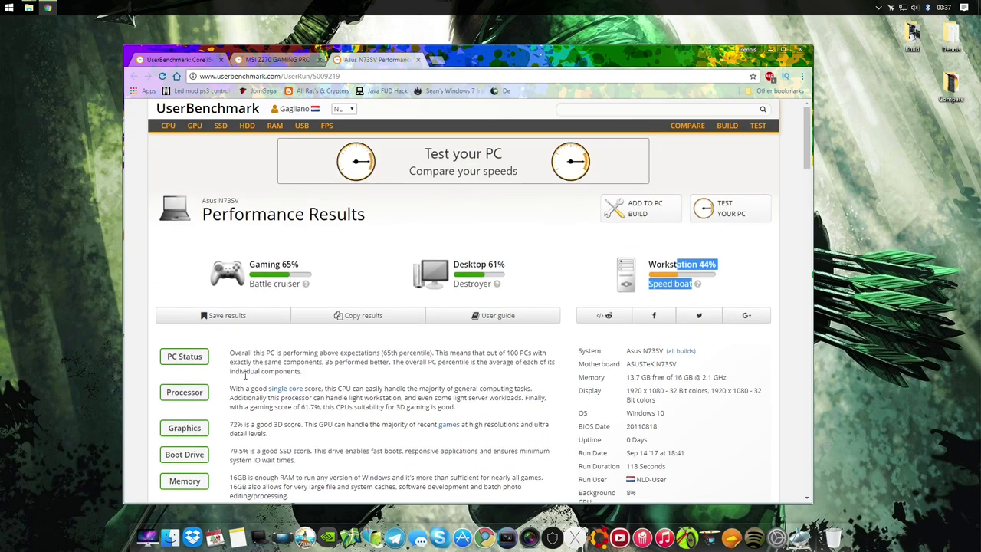
{"action": "scroll", "scroll_direction": "down", "scroll_amount": 3}
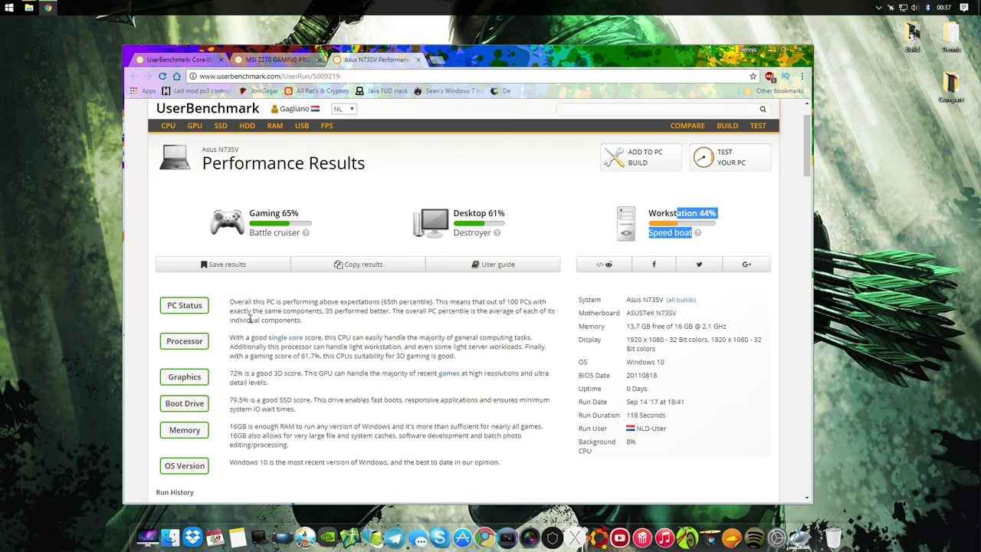
{"action": "mouse_move", "coordinate": [642, 209]}
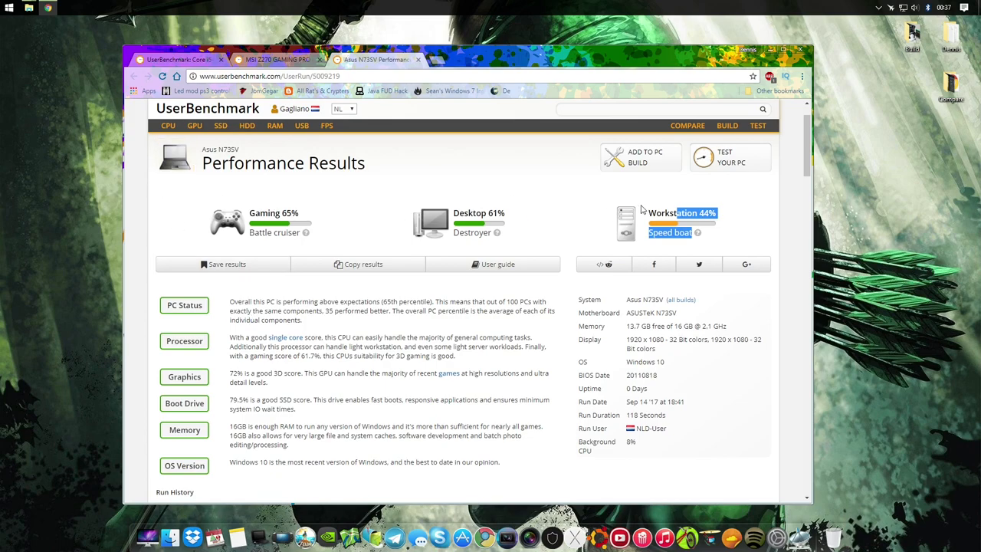
{"action": "left_click", "coordinate": [278, 59]}
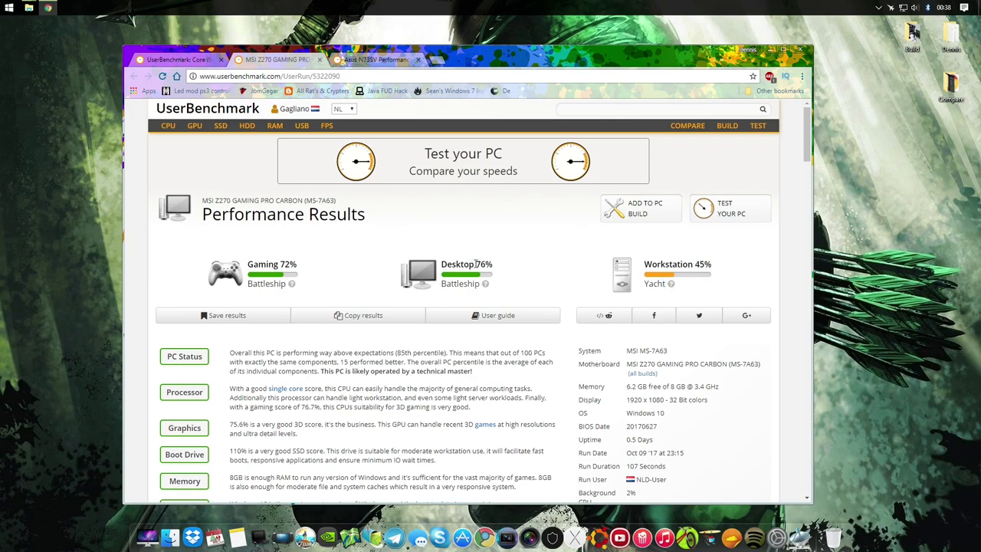
- Highlight a score on the MSI Z270 Gaming Pro Carbon results page (85th percentile)
{"action": "double_click", "coordinate": [461, 264]}
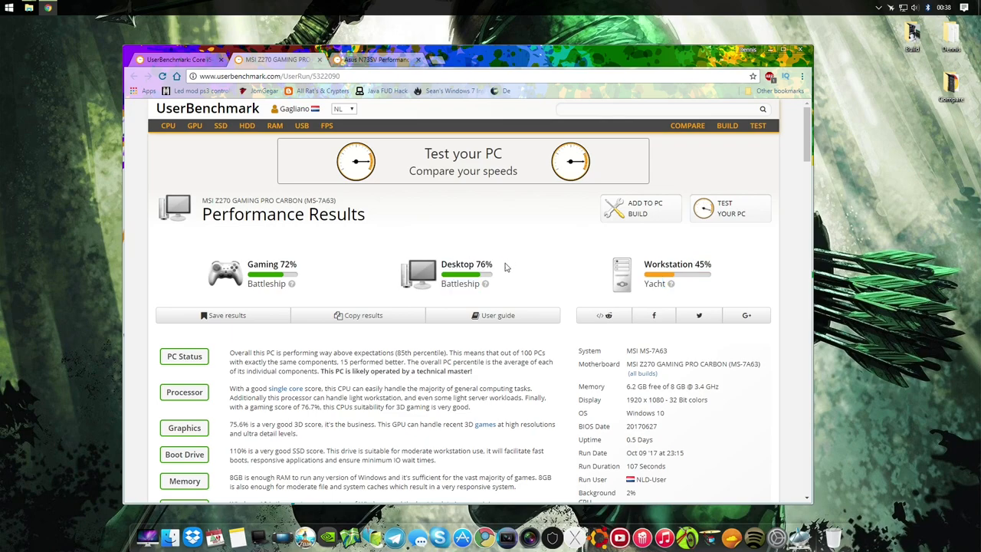
{"action": "mouse_move", "coordinate": [497, 268]}
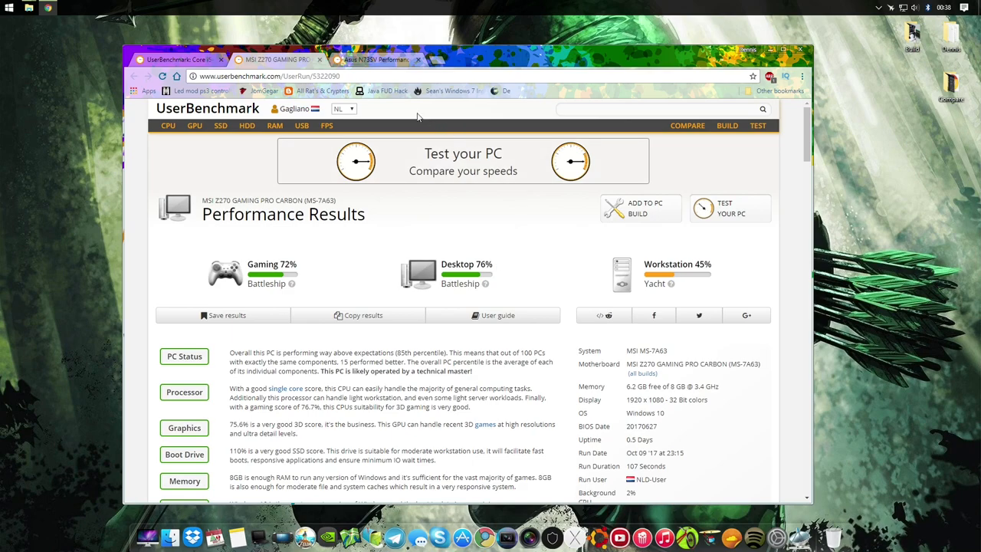
{"action": "left_click", "coordinate": [375, 59]}
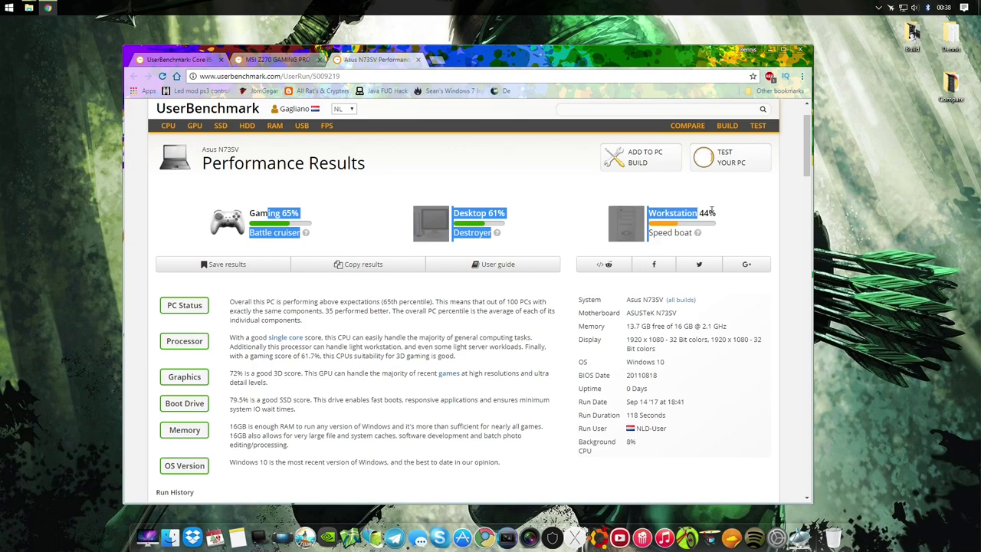
{"action": "mouse_move", "coordinate": [720, 216]}
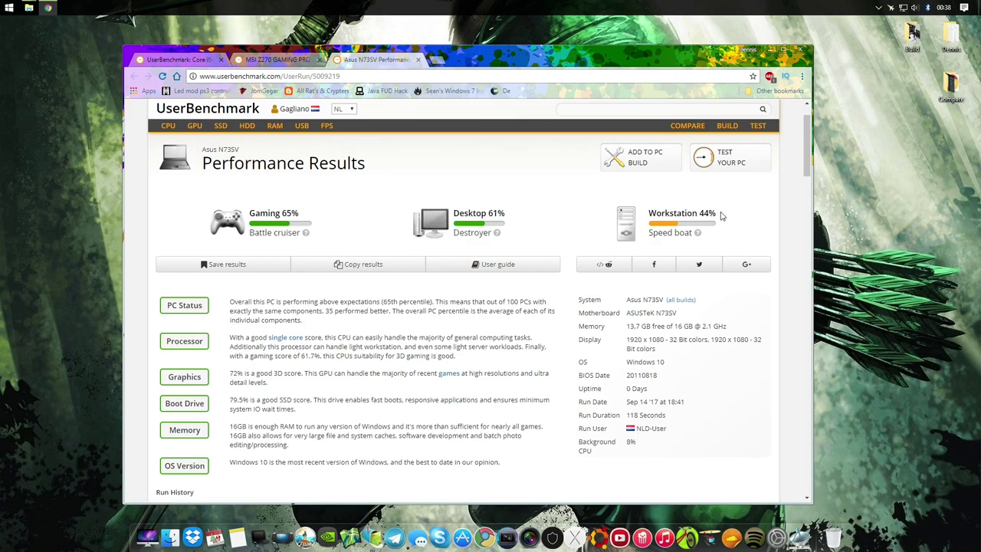
{"action": "mouse_move", "coordinate": [430, 169]}
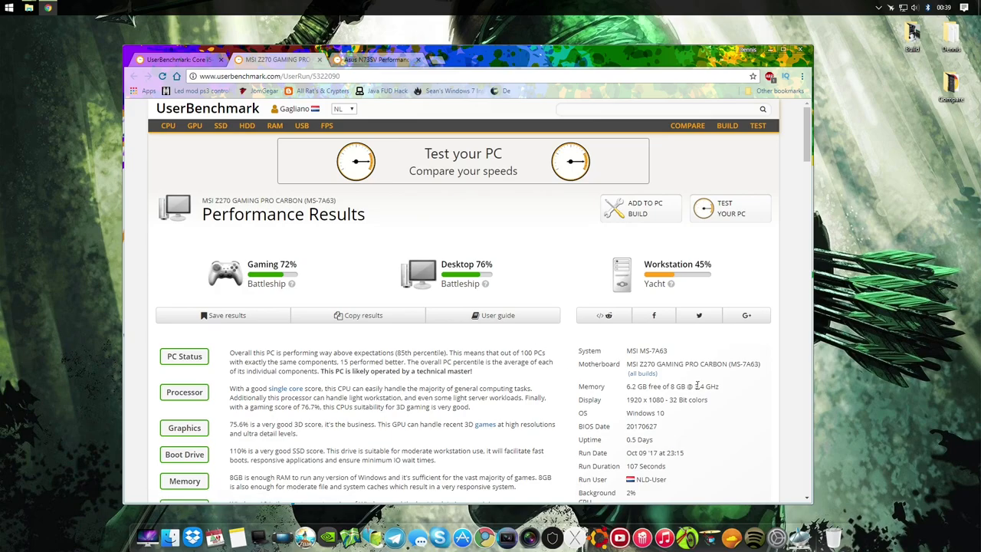
{"action": "scroll", "scroll_direction": "down", "scroll_amount": 3}
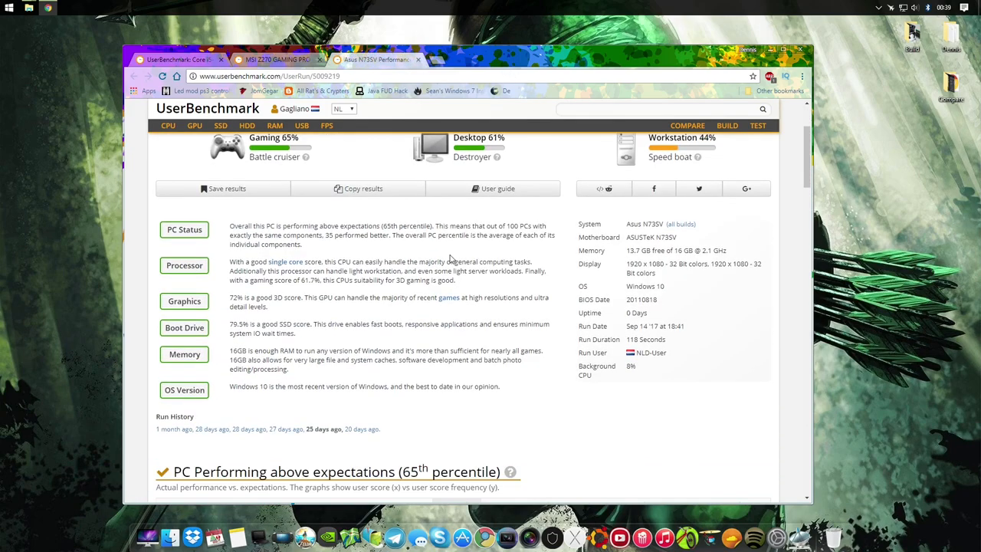
{"action": "scroll", "scroll_direction": "down", "scroll_amount": 3}
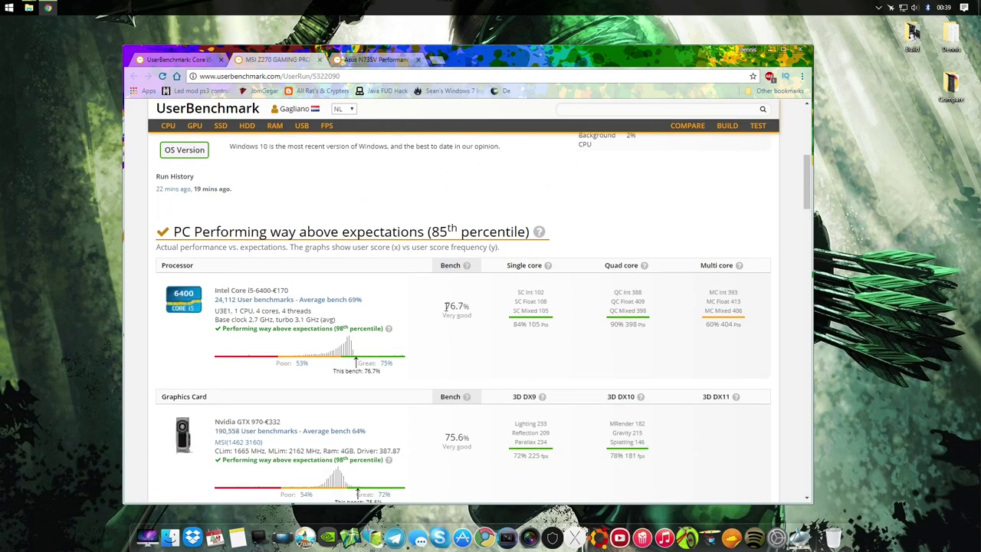
{"action": "double_click", "coordinate": [456, 306]}
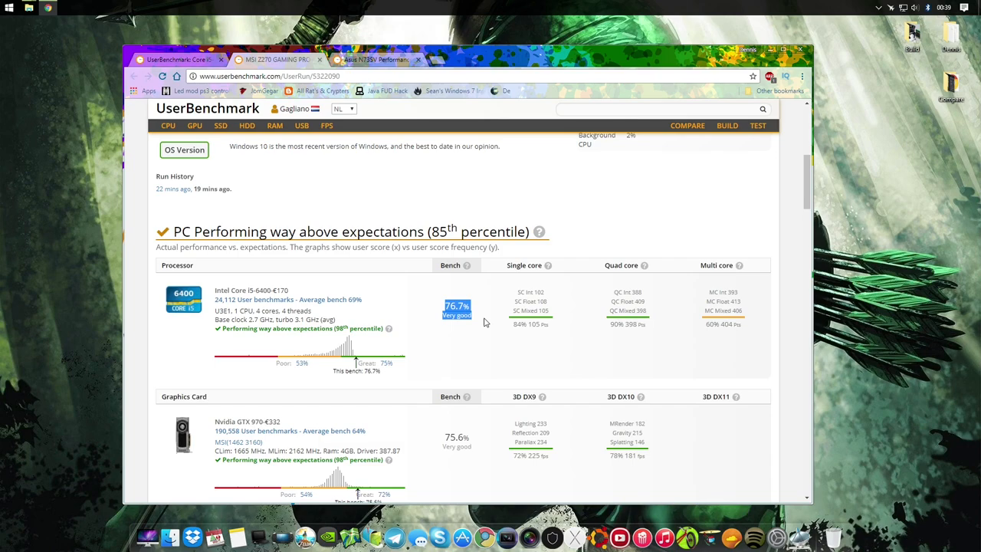
{"action": "double_click", "coordinate": [267, 290]}
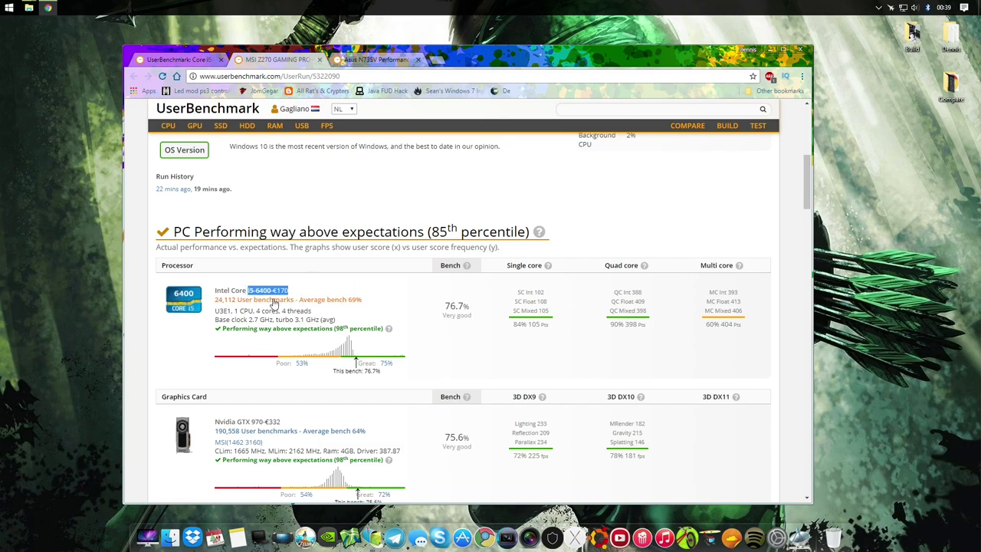
{"action": "mouse_move", "coordinate": [268, 297]}
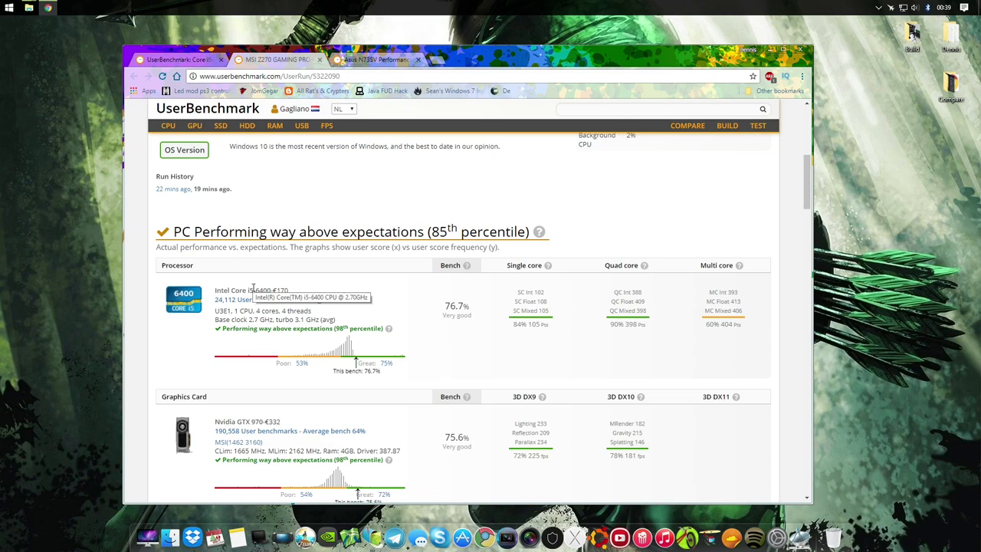
{"action": "mouse_move", "coordinate": [457, 316]}
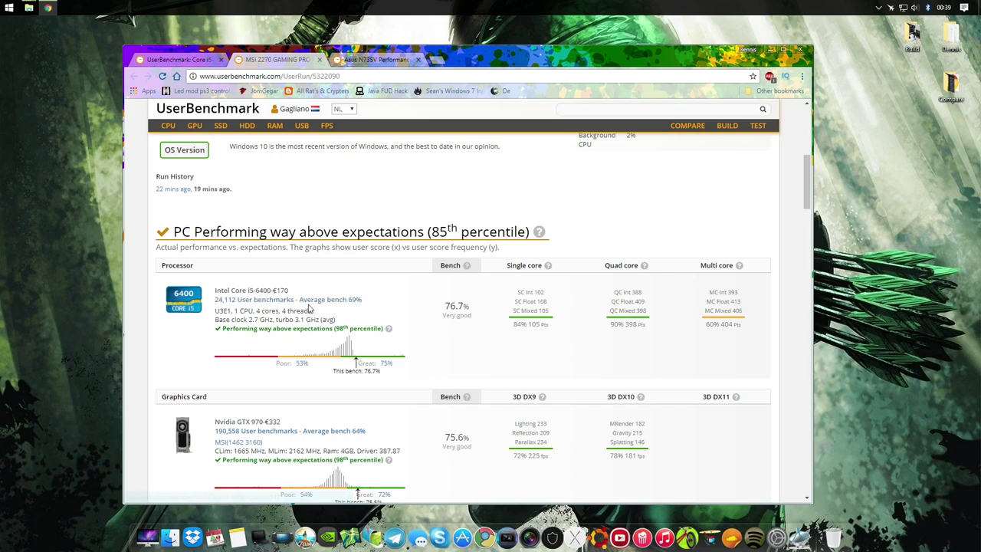
{"action": "mouse_move", "coordinate": [287, 299]}
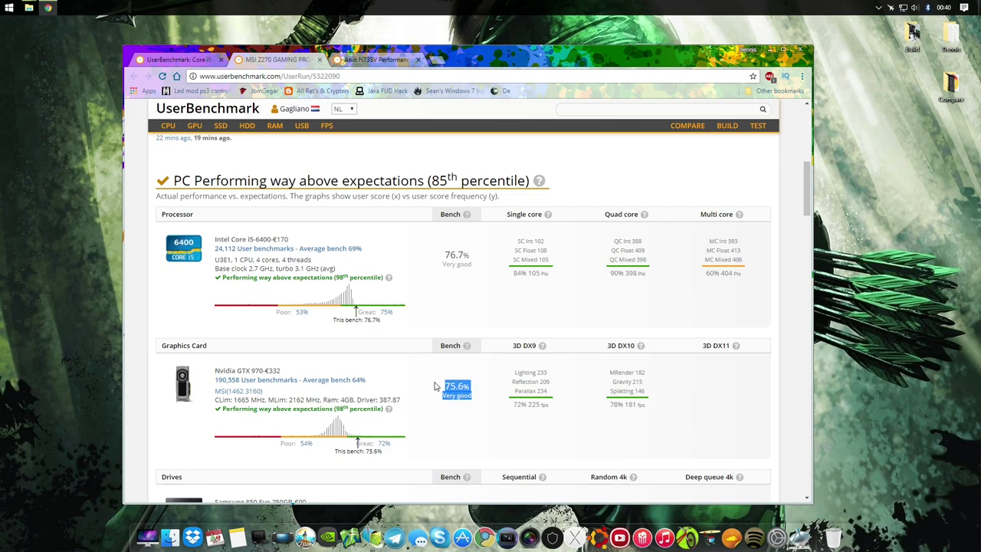
{"action": "mouse_move", "coordinate": [318, 394]}
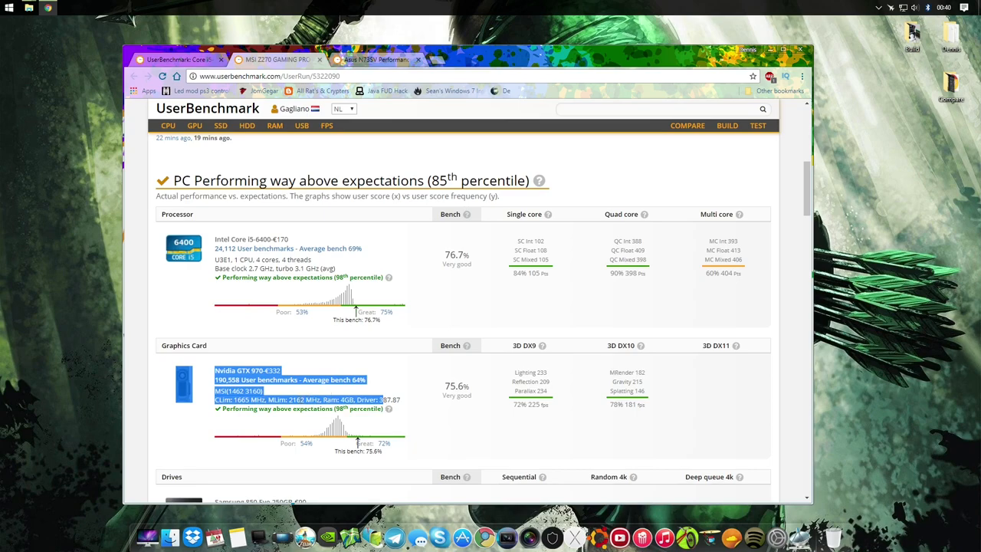
{"action": "left_click", "coordinate": [335, 393]}
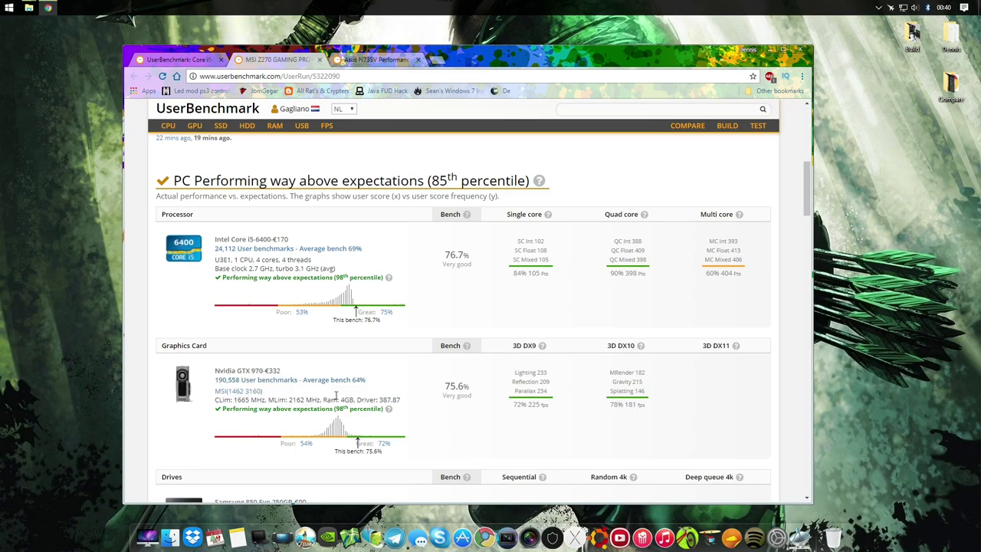
{"action": "mouse_move", "coordinate": [405, 378]}
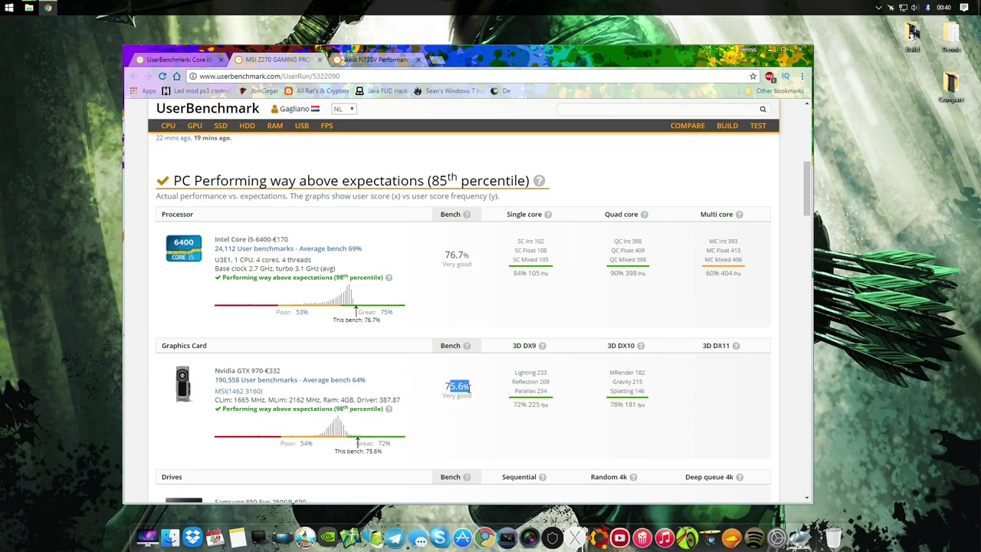
{"action": "mouse_move", "coordinate": [456, 383]}
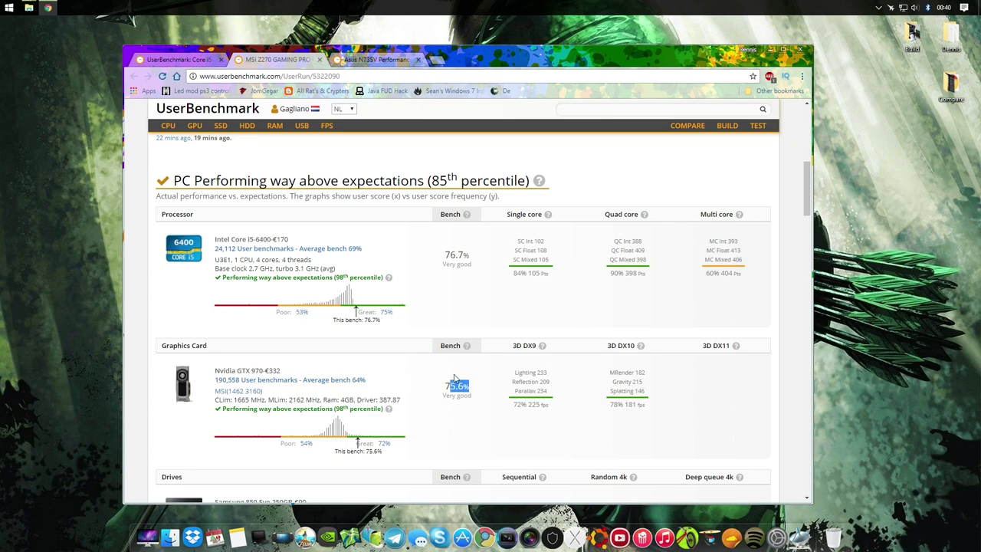
- Switch to the Asus N73SV report and scroll through its i7-2760QM, GTX 970 and drive results
{"action": "left_click", "coordinate": [376, 60]}
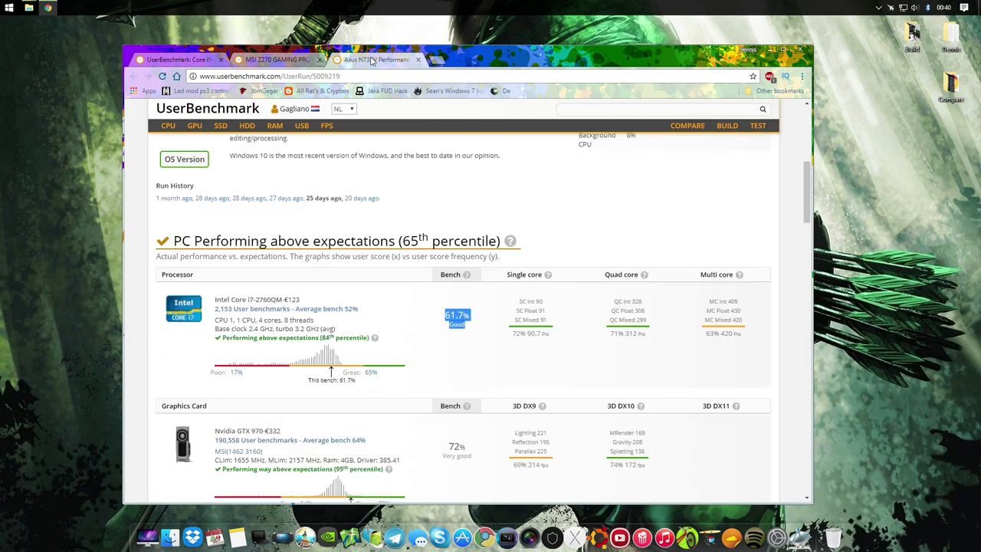
{"action": "scroll", "scroll_direction": "down", "scroll_amount": 3}
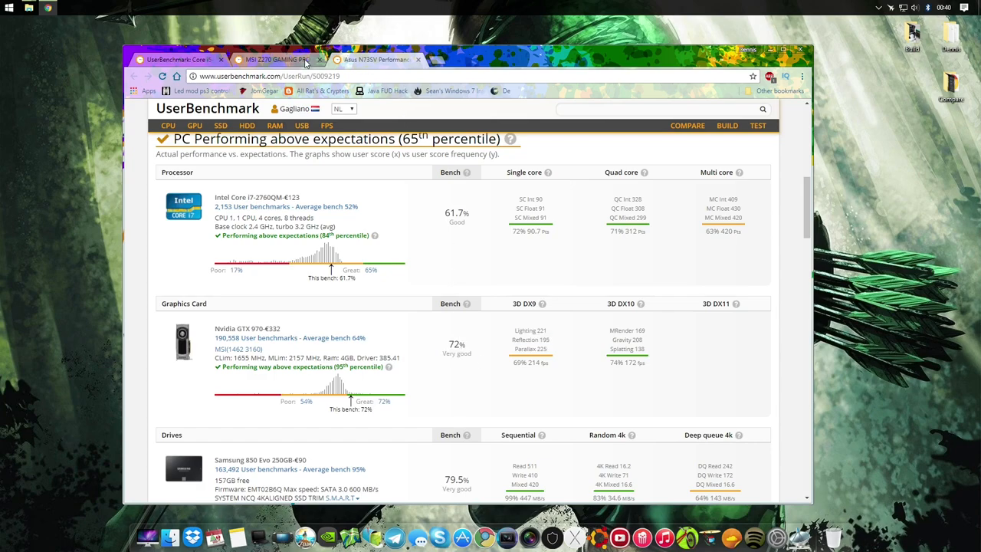
{"action": "mouse_move", "coordinate": [431, 354]}
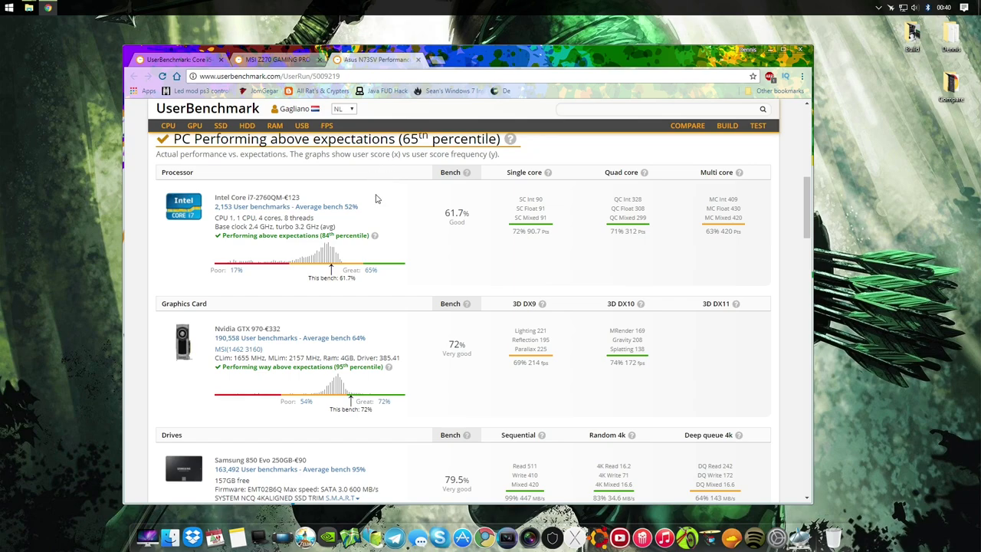
{"action": "scroll", "scroll_direction": "down", "scroll_amount": 3}
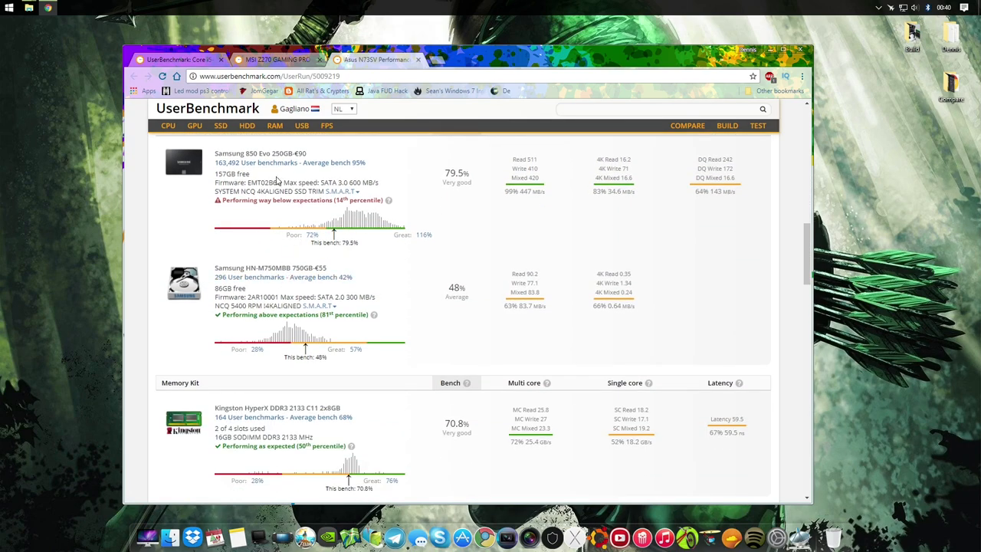
- Scroll to the laptop's Memory Kit section and highlight its 70.8% score
{"action": "scroll", "scroll_direction": "down", "scroll_amount": 3}
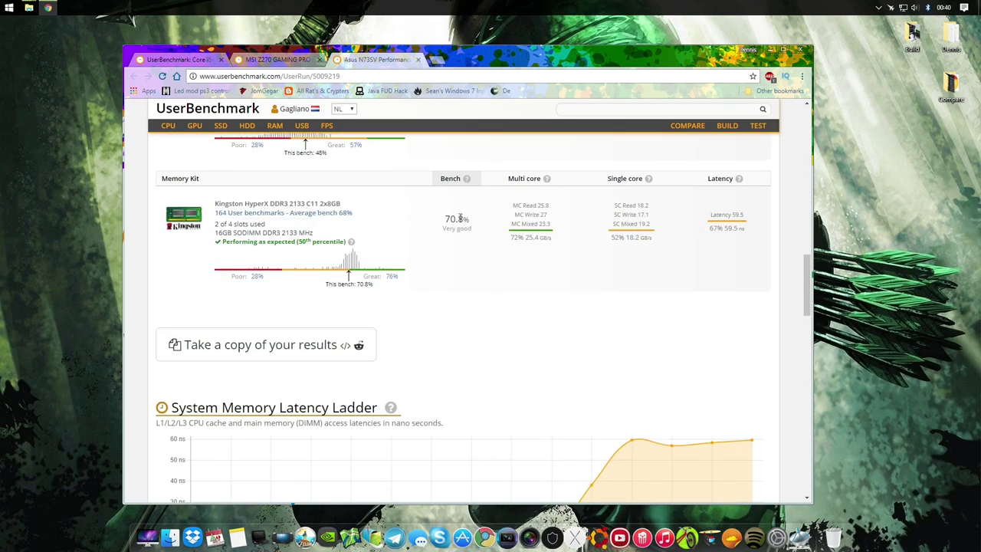
{"action": "double_click", "coordinate": [456, 219]}
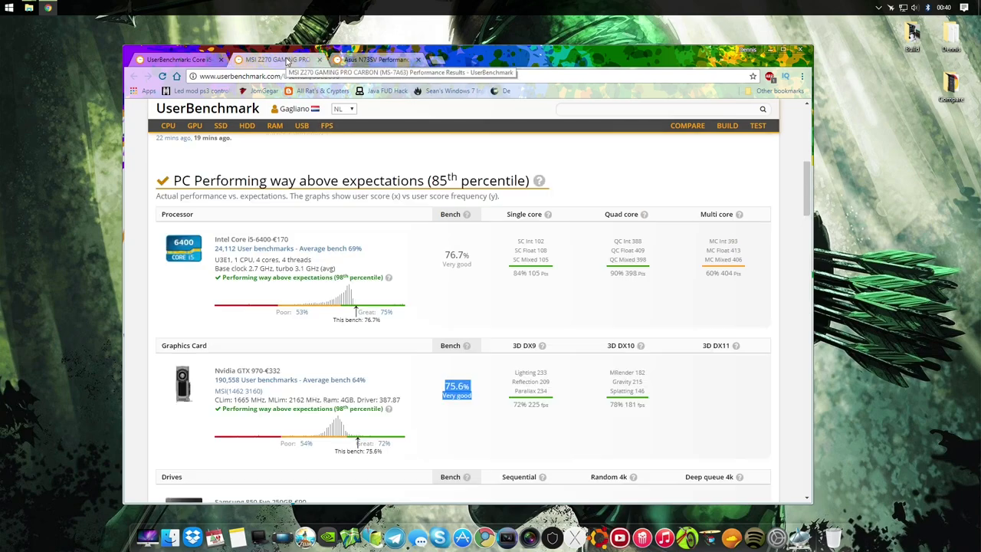
- Check the desktop's Memory Kit score, then scroll back to the top
{"action": "scroll", "scroll_direction": "down", "scroll_amount": 3}
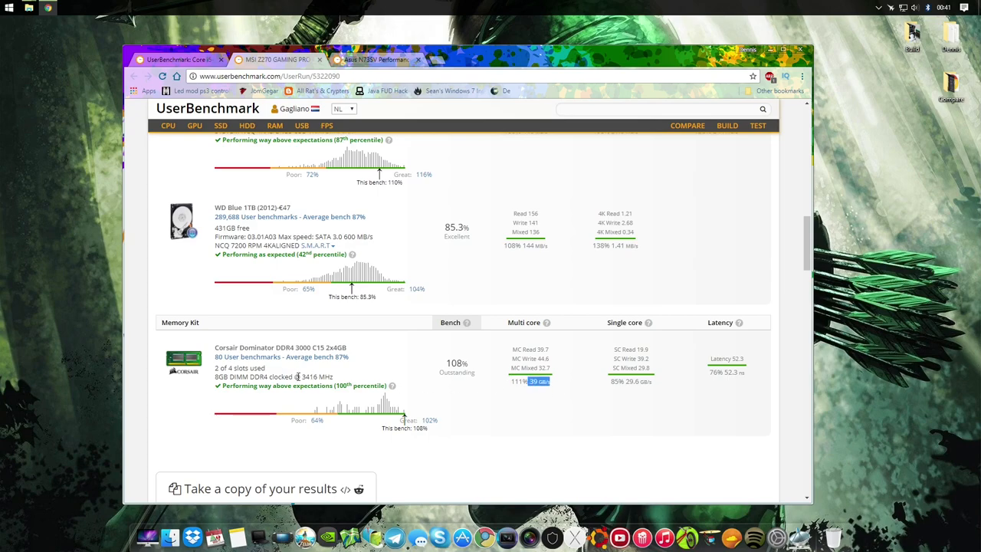
{"action": "double_click", "coordinate": [316, 377]}
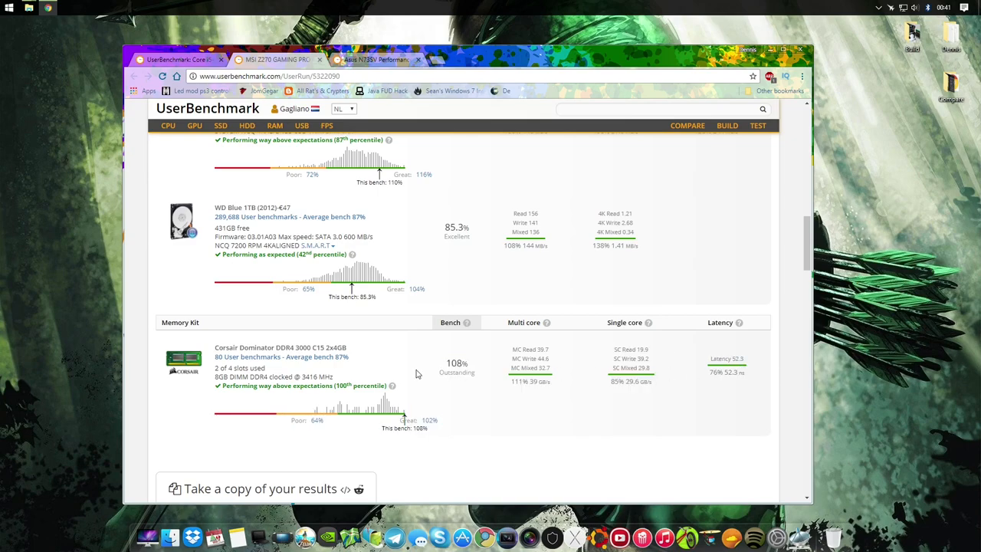
{"action": "mouse_move", "coordinate": [418, 370]}
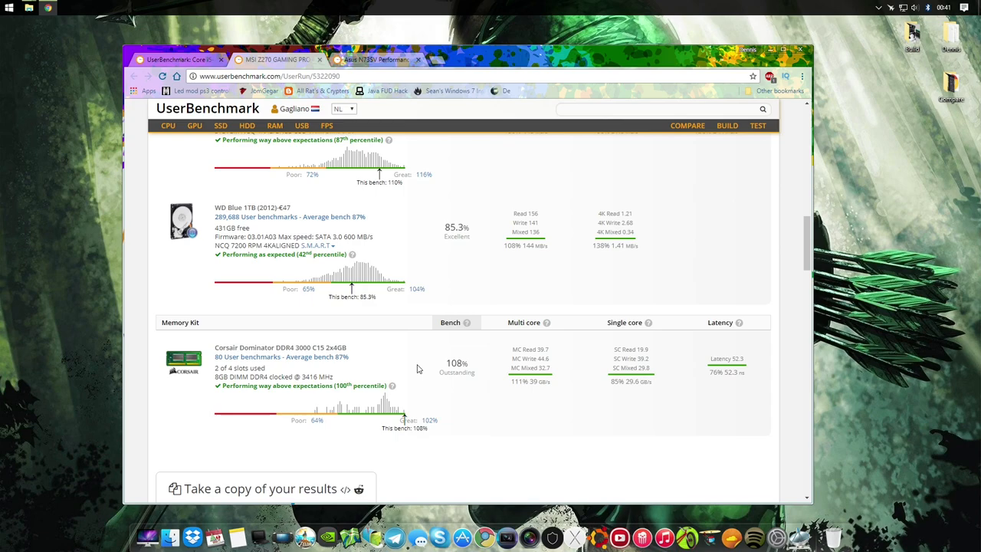
{"action": "mouse_move", "coordinate": [435, 362]}
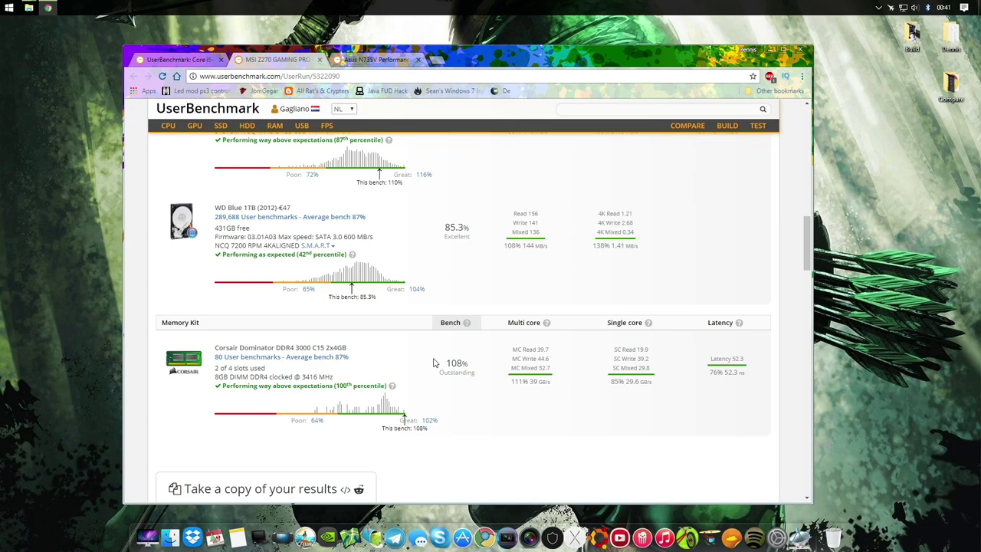
{"action": "scroll", "scroll_direction": "up", "scroll_amount": 3}
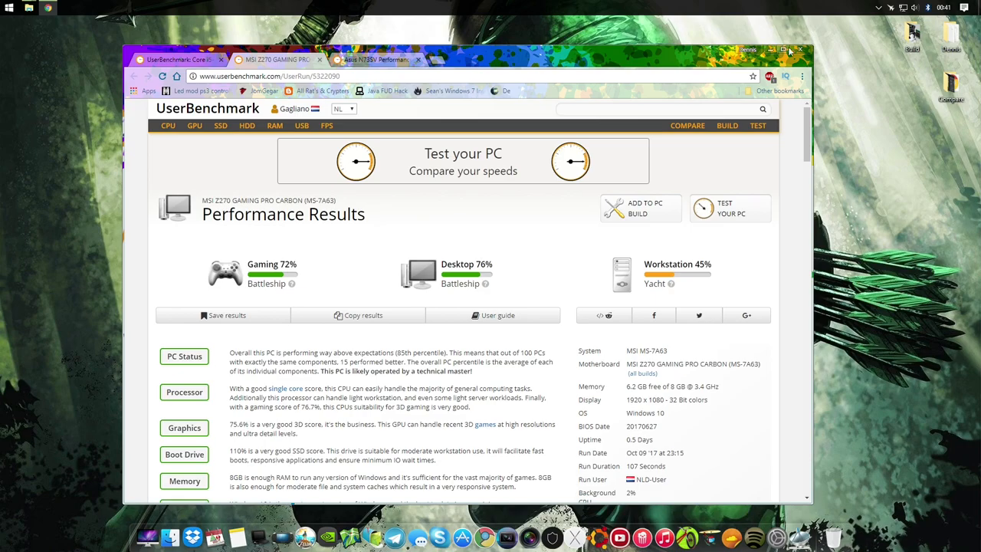
- Close Chrome and open Cinebench.png from the Compare folder
{"action": "left_click", "coordinate": [785, 50]}
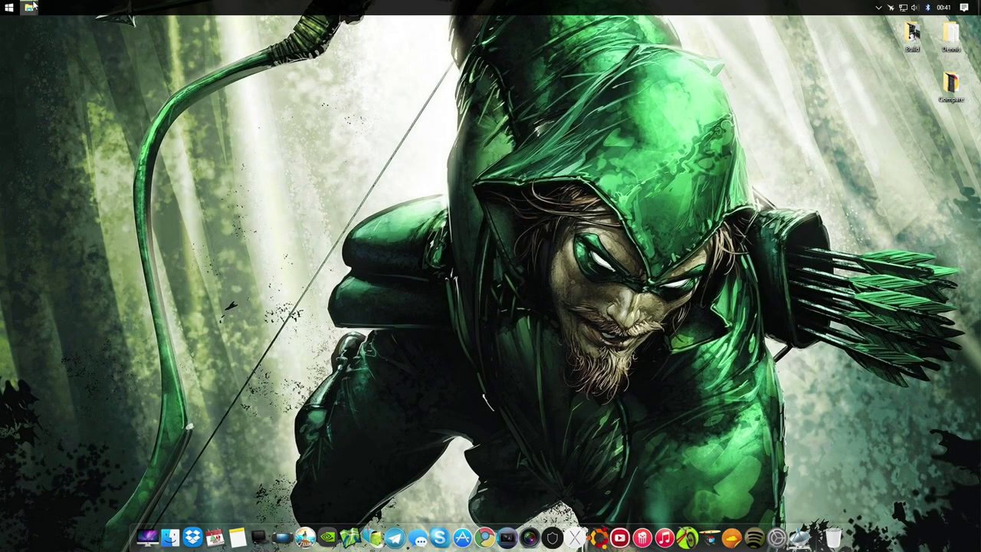
{"action": "double_click", "coordinate": [950, 85]}
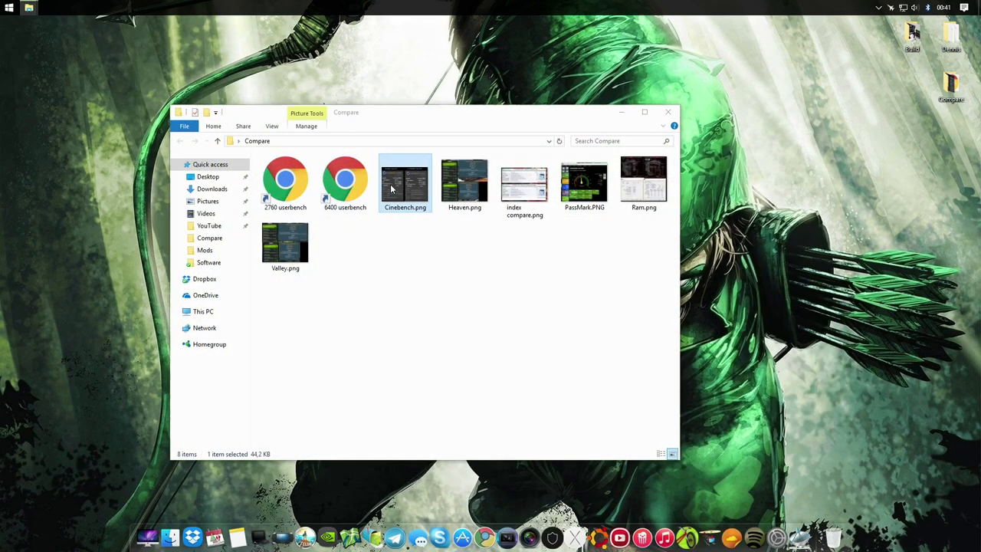
{"action": "double_click", "coordinate": [405, 181]}
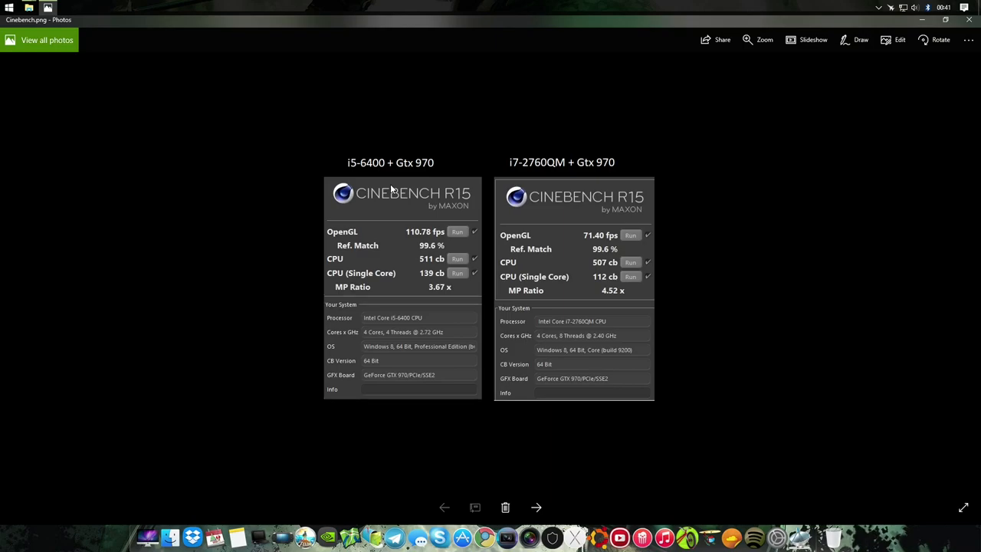
{"action": "mouse_move", "coordinate": [510, 217]}
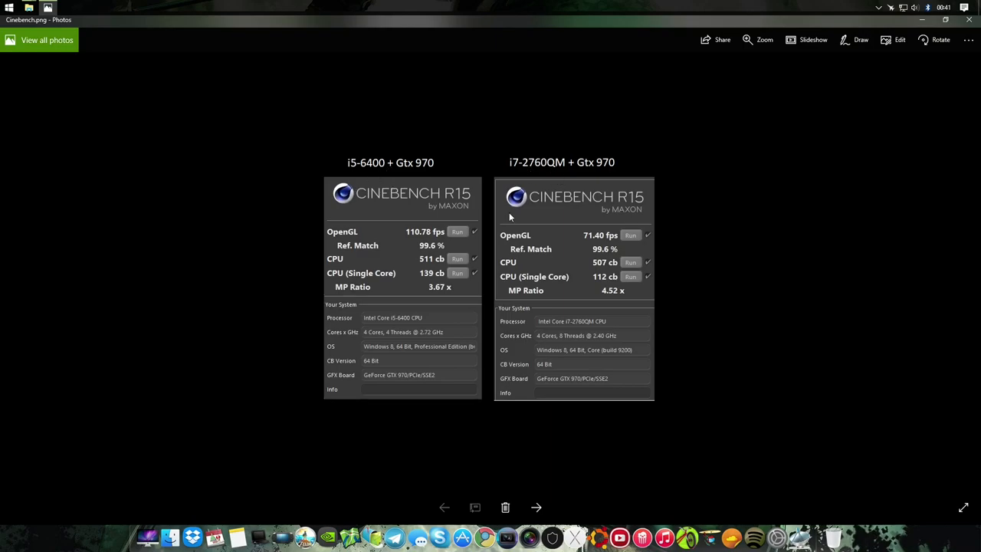
{"action": "mouse_move", "coordinate": [360, 228]}
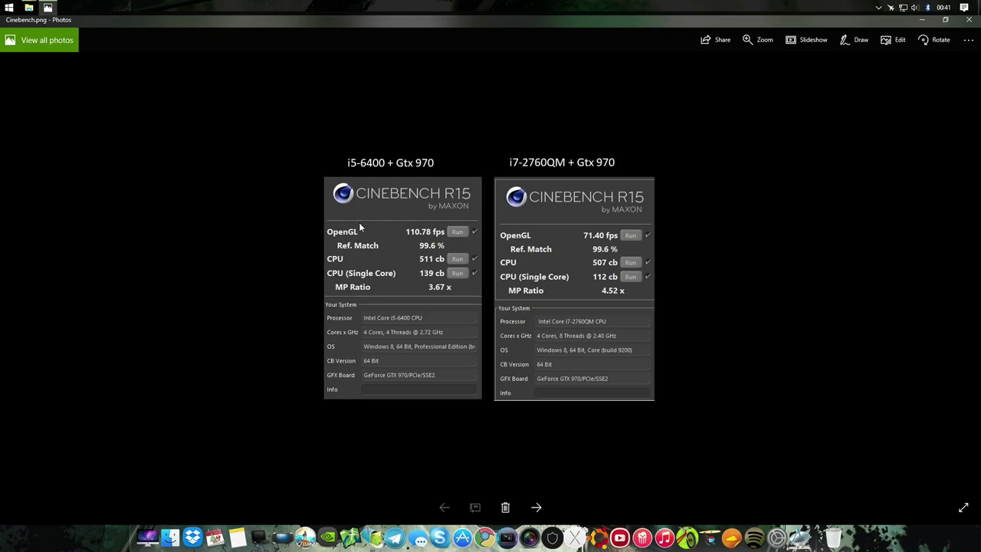
{"action": "mouse_move", "coordinate": [549, 232]}
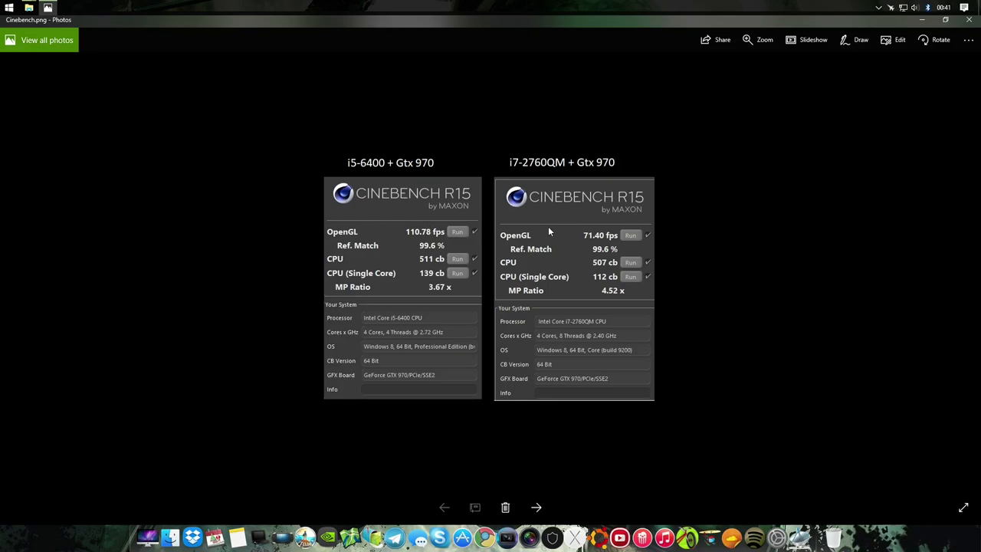
{"action": "mouse_move", "coordinate": [468, 265]}
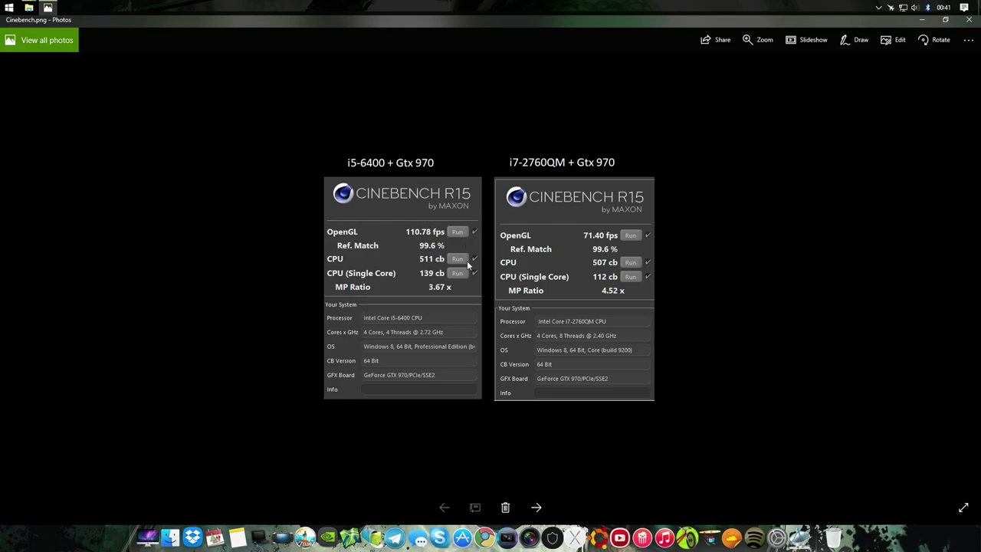
{"action": "mouse_move", "coordinate": [504, 262]}
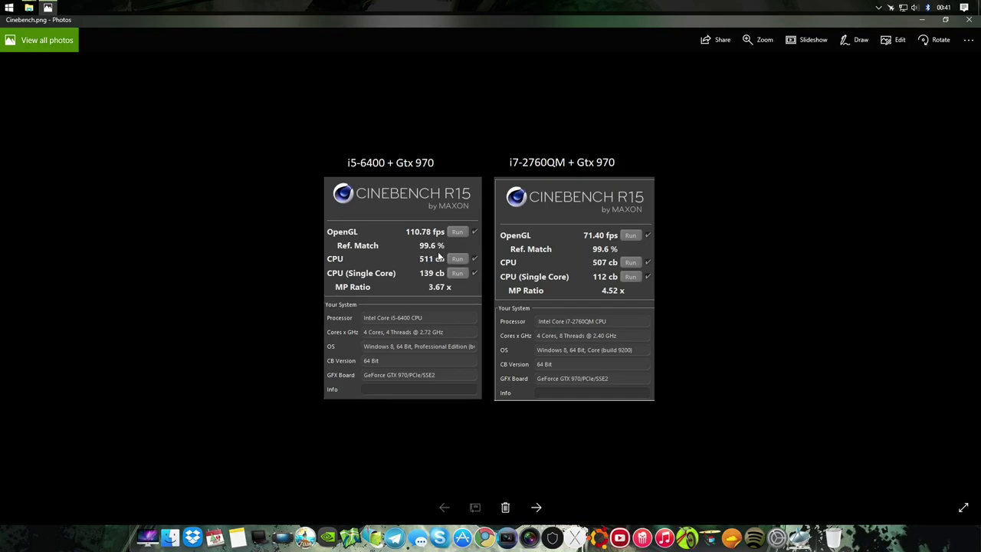
{"action": "mouse_move", "coordinate": [550, 266]}
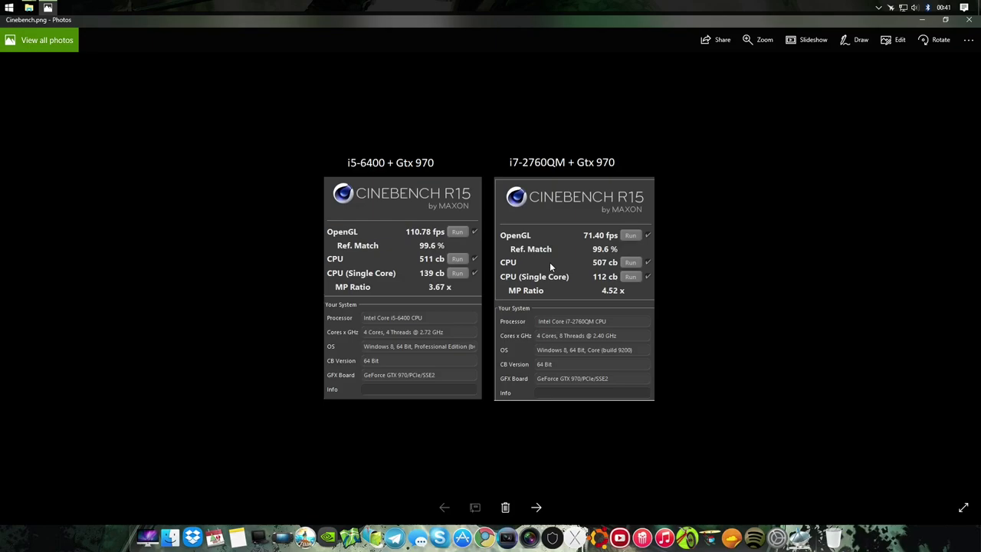
{"action": "mouse_move", "coordinate": [557, 284]}
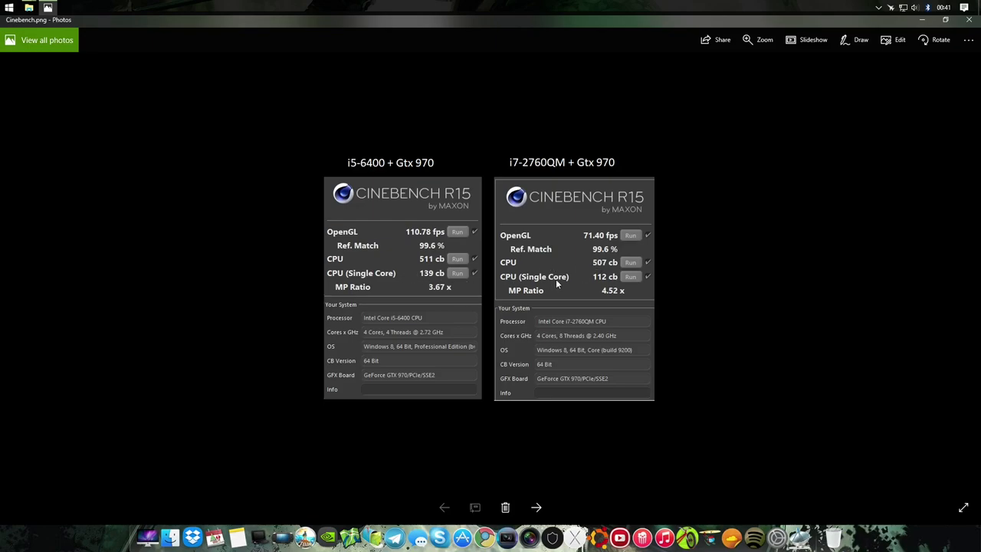
{"action": "mouse_move", "coordinate": [429, 278]}
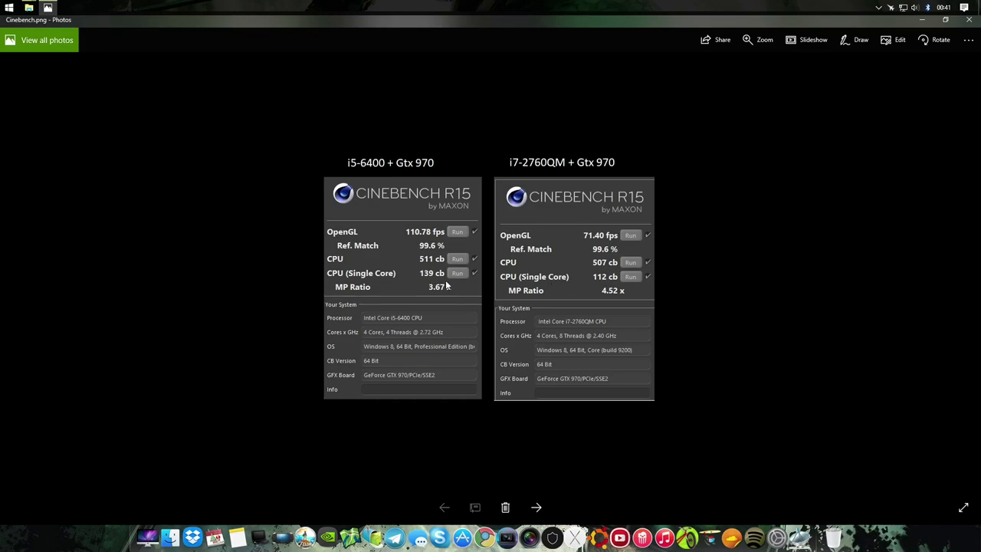
{"action": "mouse_move", "coordinate": [596, 284]}
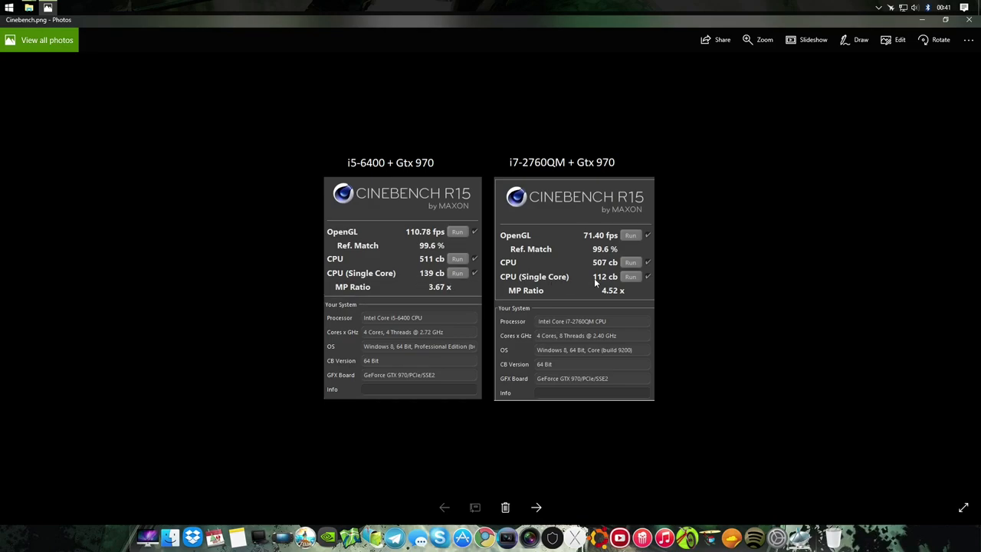
{"action": "mouse_move", "coordinate": [612, 282]}
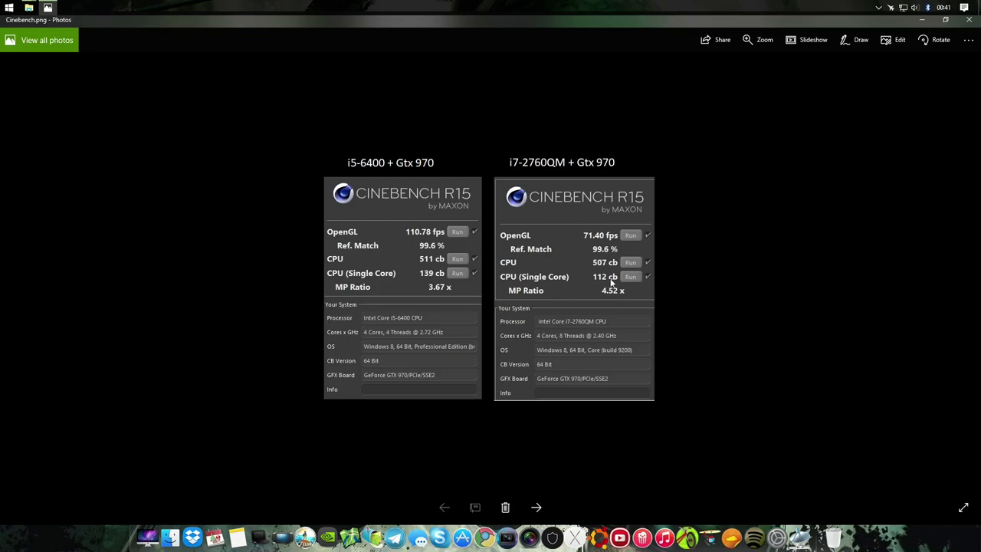
{"action": "mouse_move", "coordinate": [580, 255]}
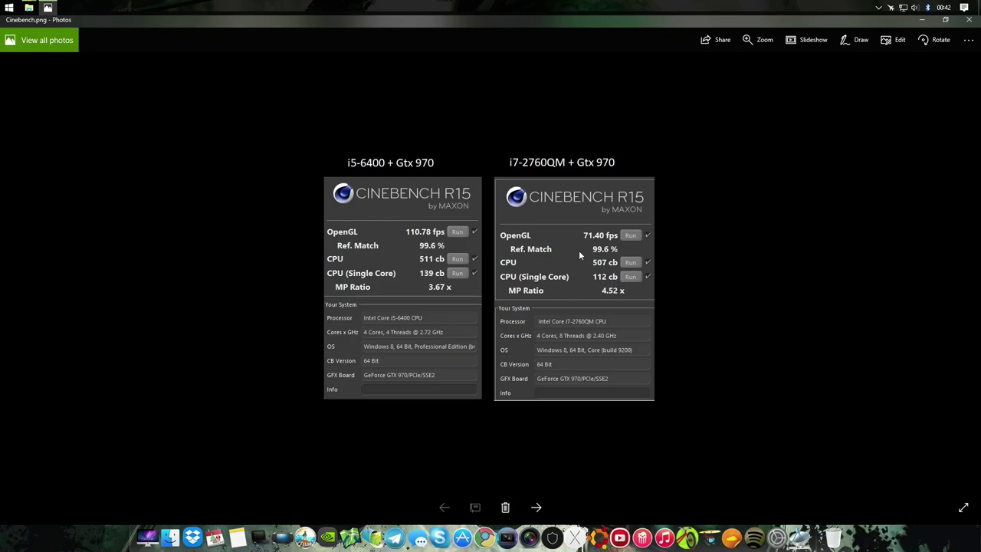
{"action": "mouse_move", "coordinate": [440, 379]}
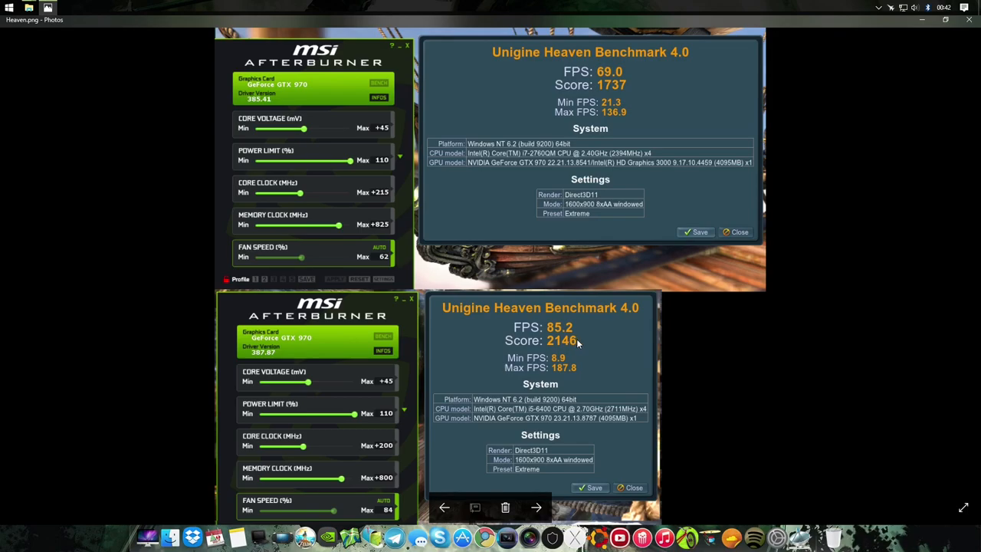
{"action": "mouse_move", "coordinate": [592, 121]}
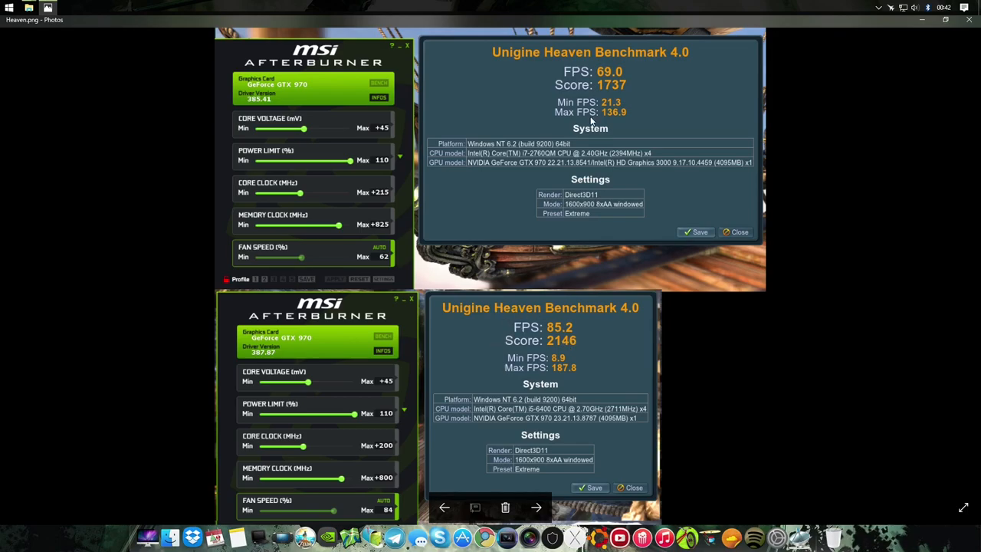
{"action": "mouse_move", "coordinate": [631, 79]}
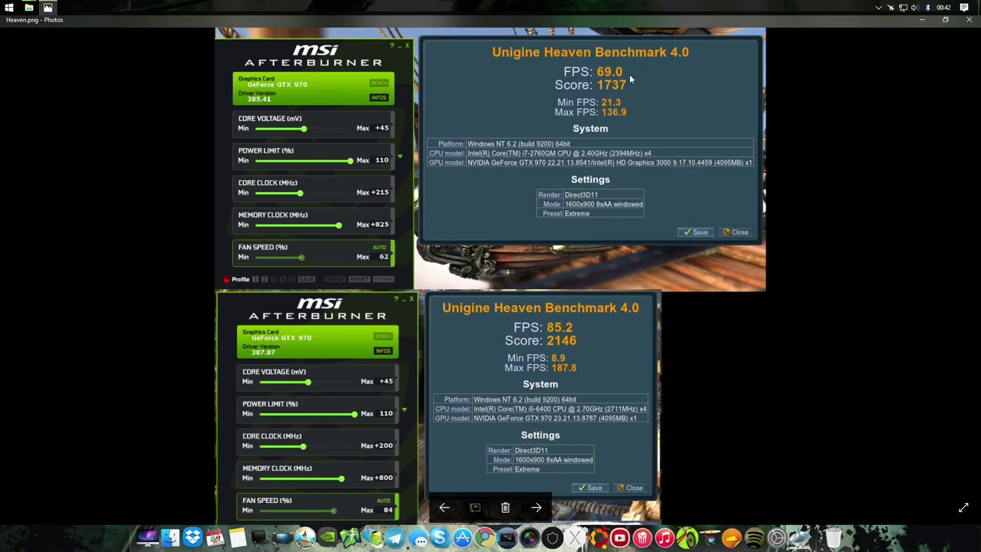
{"action": "mouse_move", "coordinate": [536, 211]}
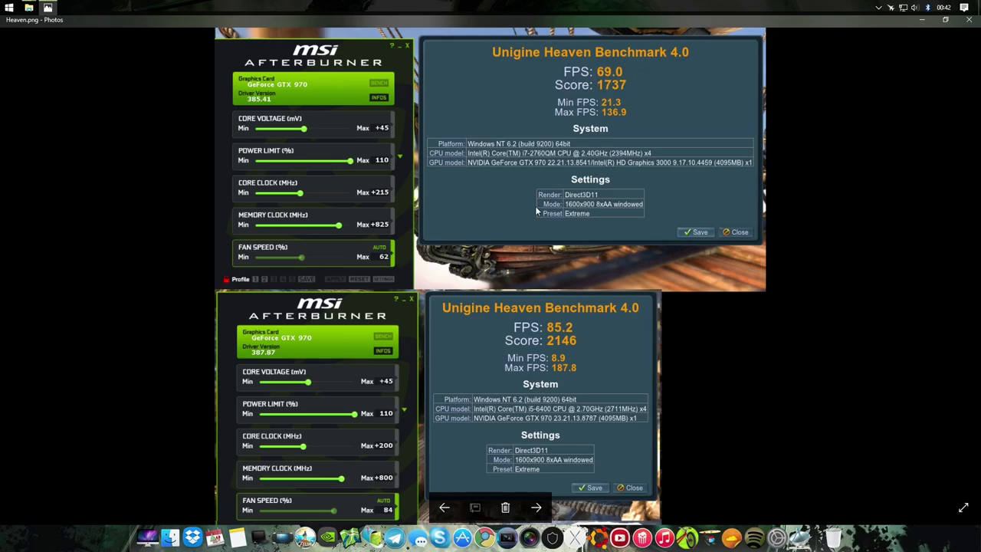
{"action": "mouse_move", "coordinate": [571, 342]}
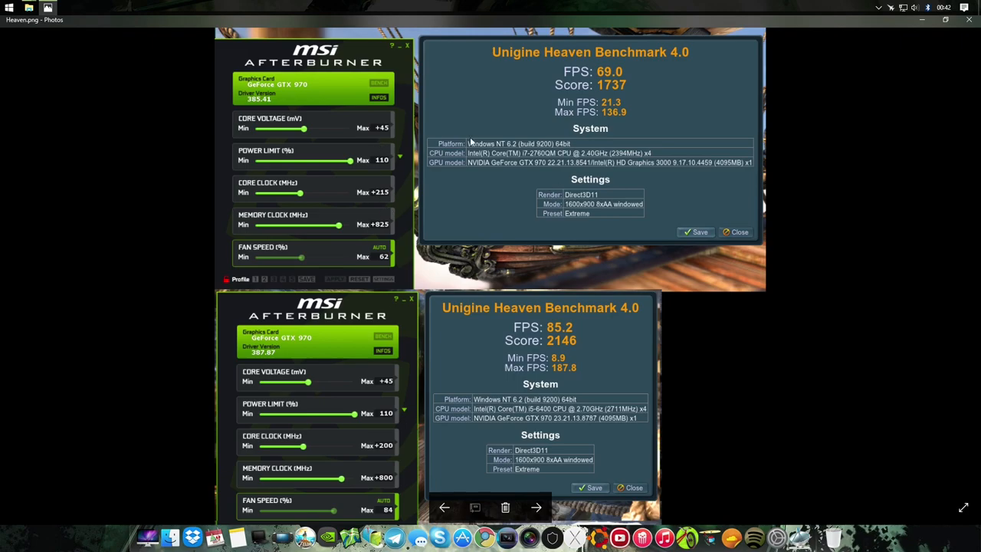
{"action": "mouse_move", "coordinate": [631, 364]}
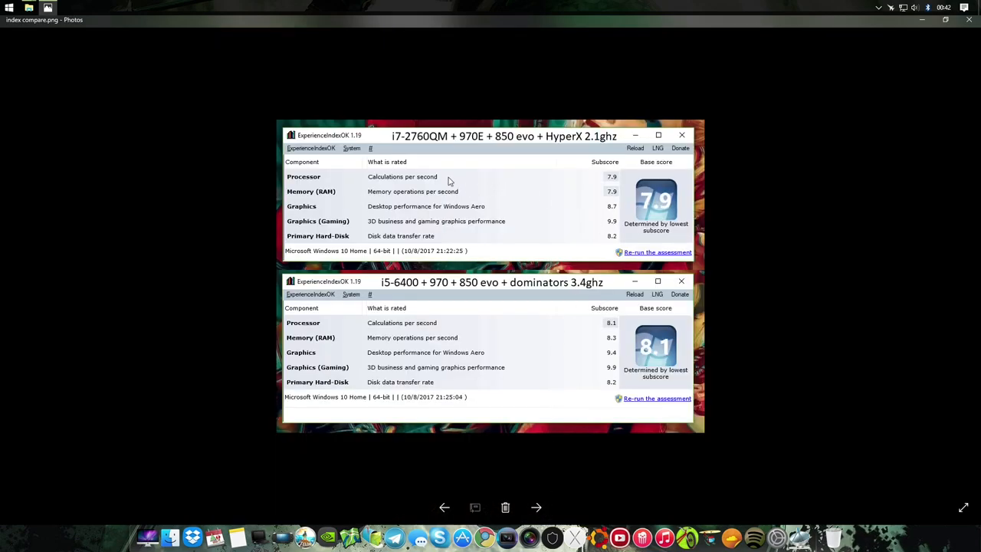
{"action": "mouse_move", "coordinate": [544, 199]}
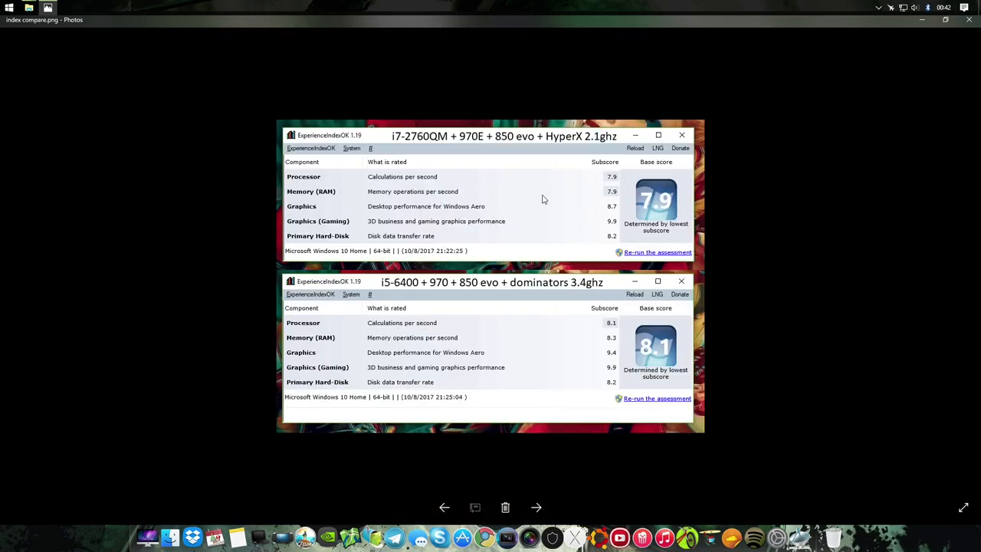
{"action": "mouse_move", "coordinate": [591, 218]}
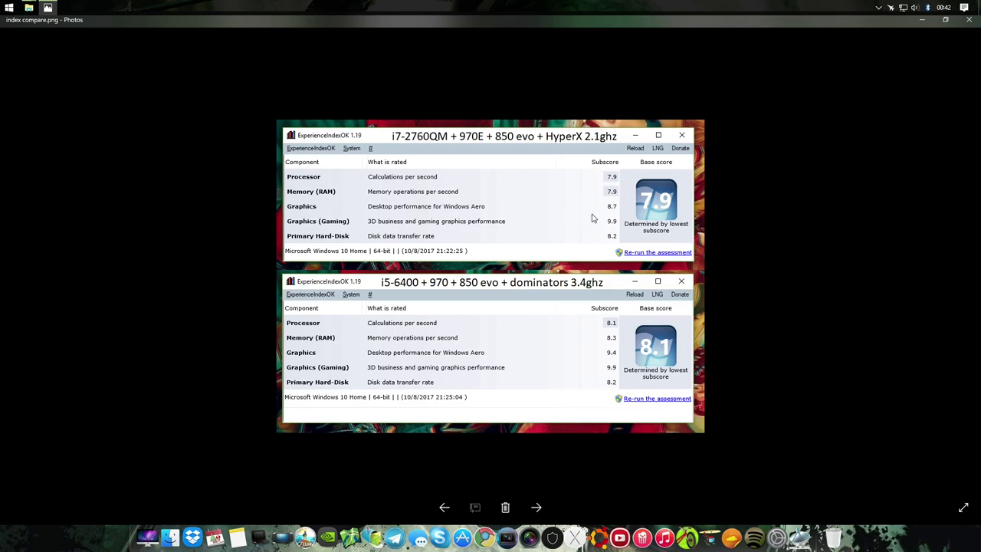
{"action": "mouse_move", "coordinate": [582, 322]}
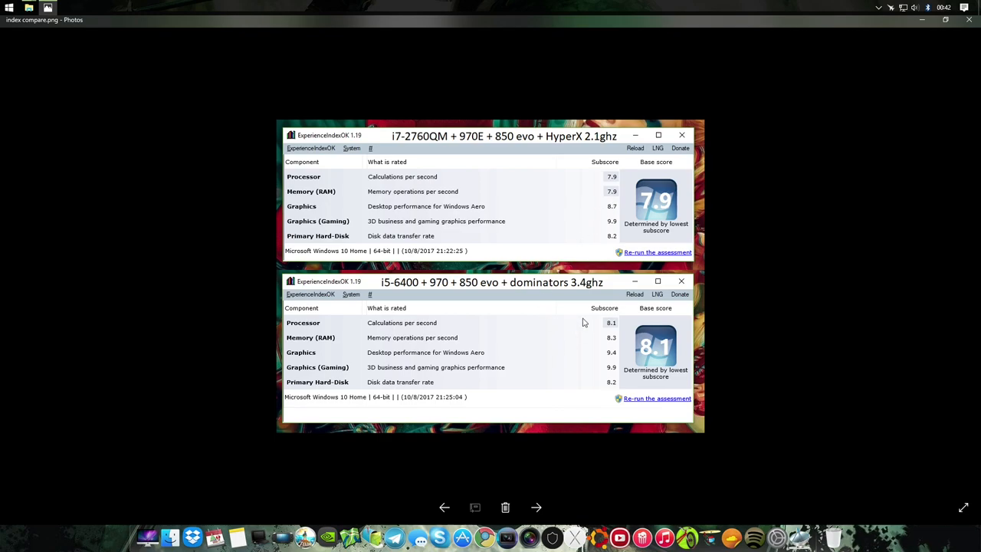
{"action": "mouse_move", "coordinate": [576, 255]}
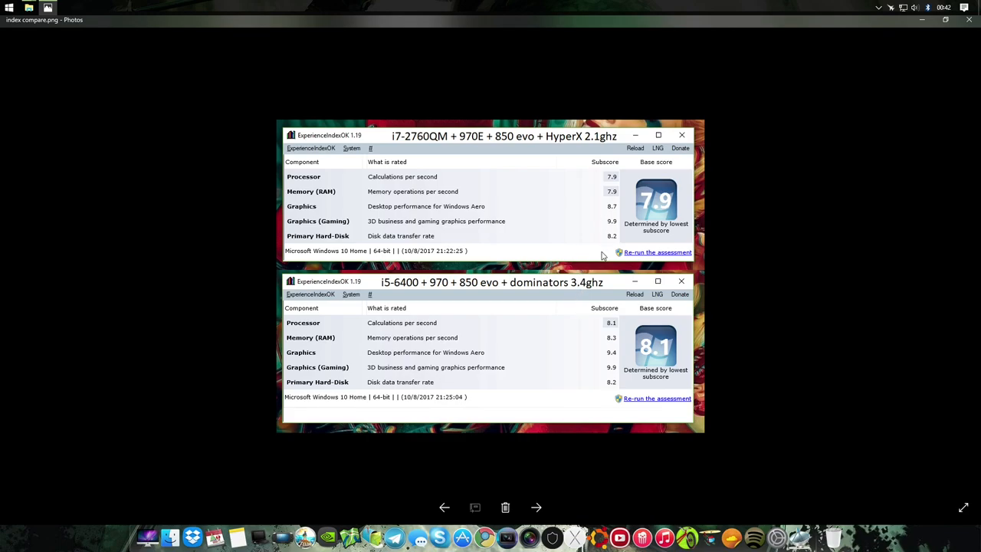
- Advance from index compare.png to the PassMark.PNG screenshot rating the system 3099
{"action": "left_click", "coordinate": [535, 506]}
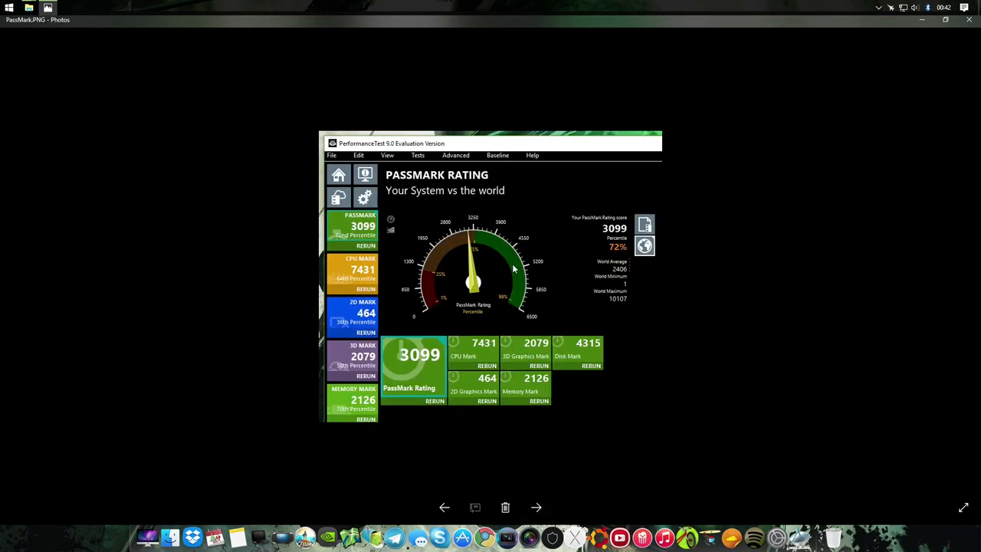
- Advance to Ram.png comparing DDR4 8 GB and DDR3 16 GB memory
{"action": "left_click", "coordinate": [535, 507]}
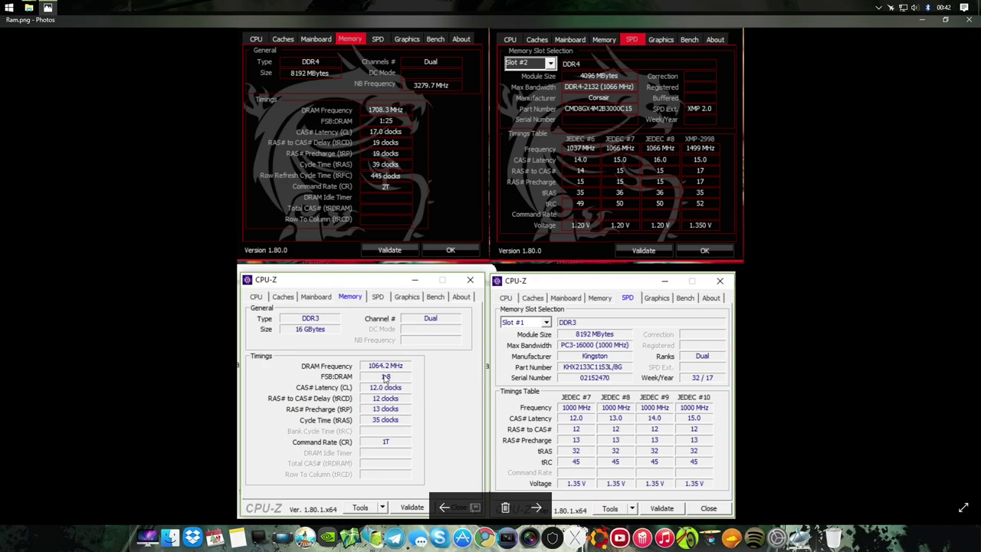
{"action": "mouse_move", "coordinate": [369, 111]}
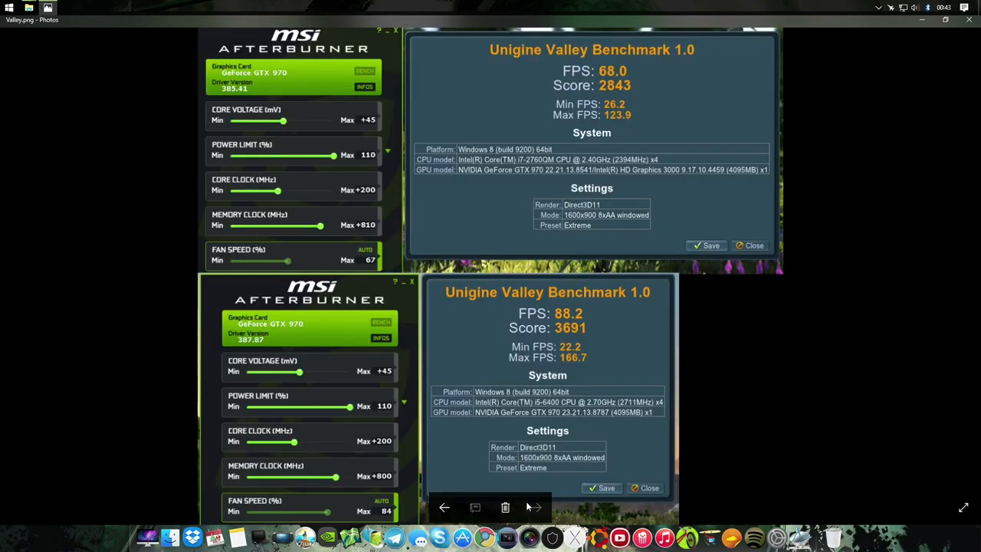
{"action": "mouse_move", "coordinate": [570, 301]}
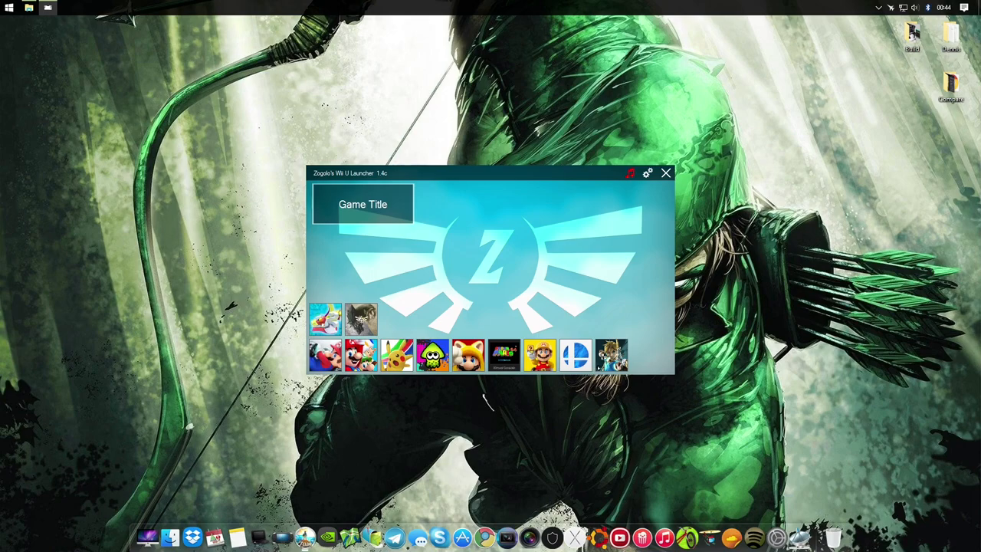
- Boot Breath of the Wild from its launcher tile into Cemu 1.10
{"action": "left_click", "coordinate": [665, 173]}
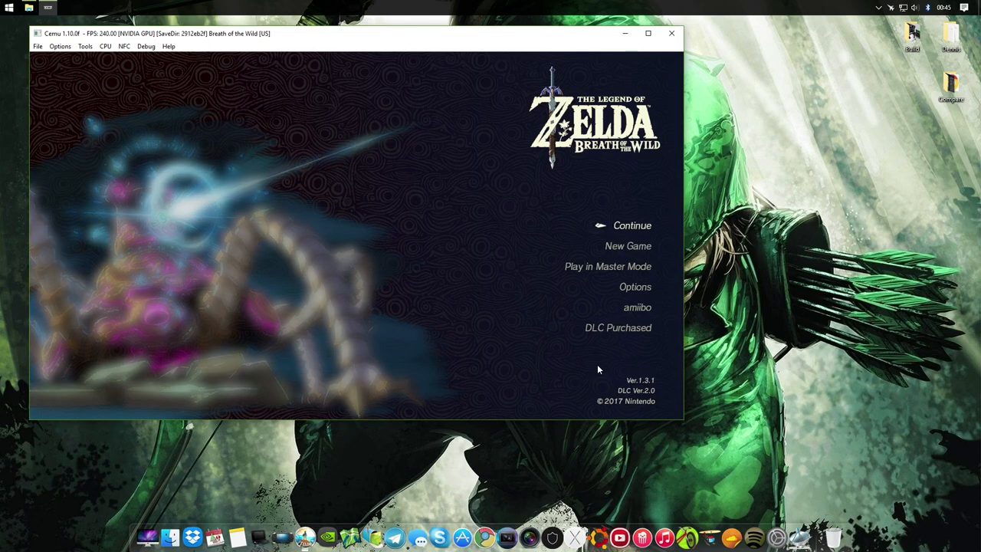
- Continue the Gerudo Highlands save and switch Cemu to fullscreen
{"action": "left_click", "coordinate": [631, 225]}
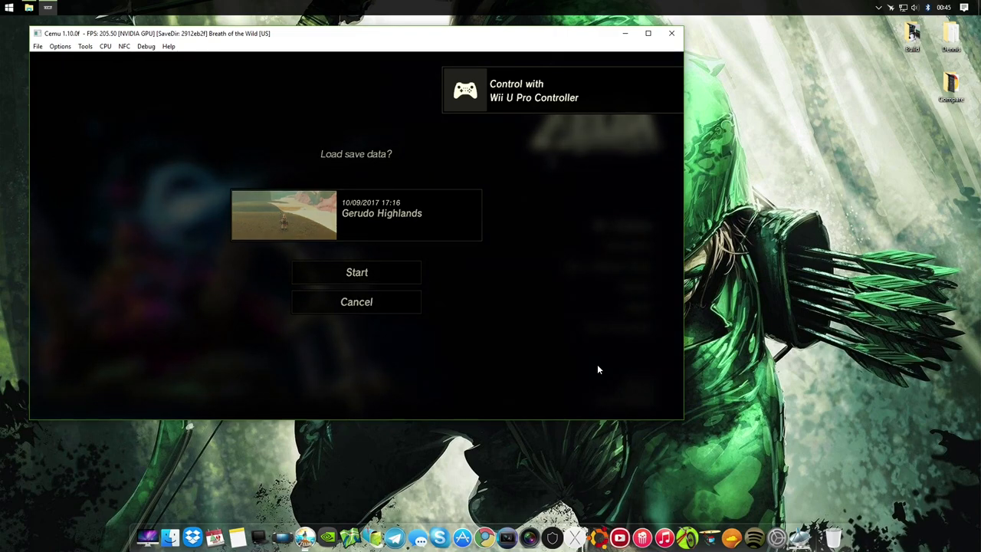
{"action": "left_click", "coordinate": [356, 272]}
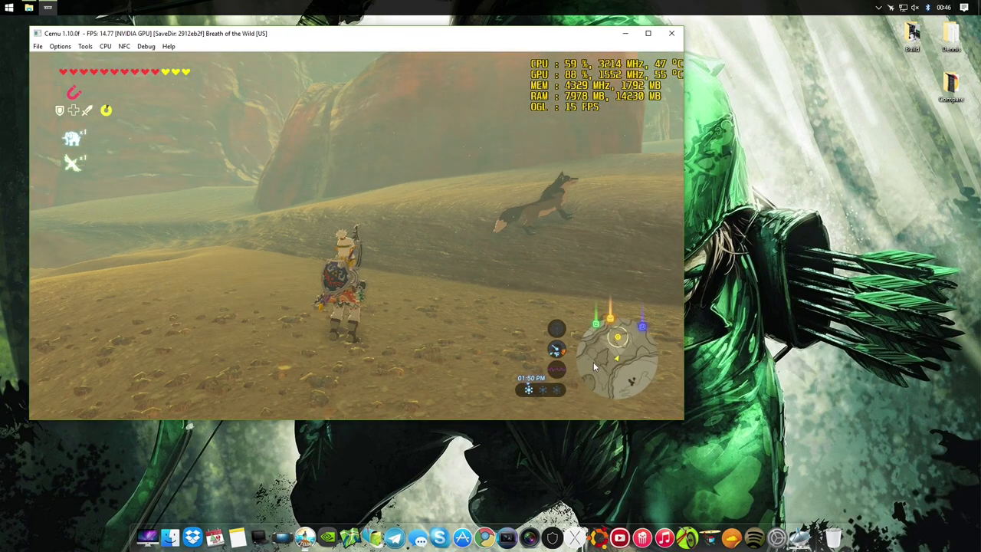
{"action": "left_click", "coordinate": [60, 46]}
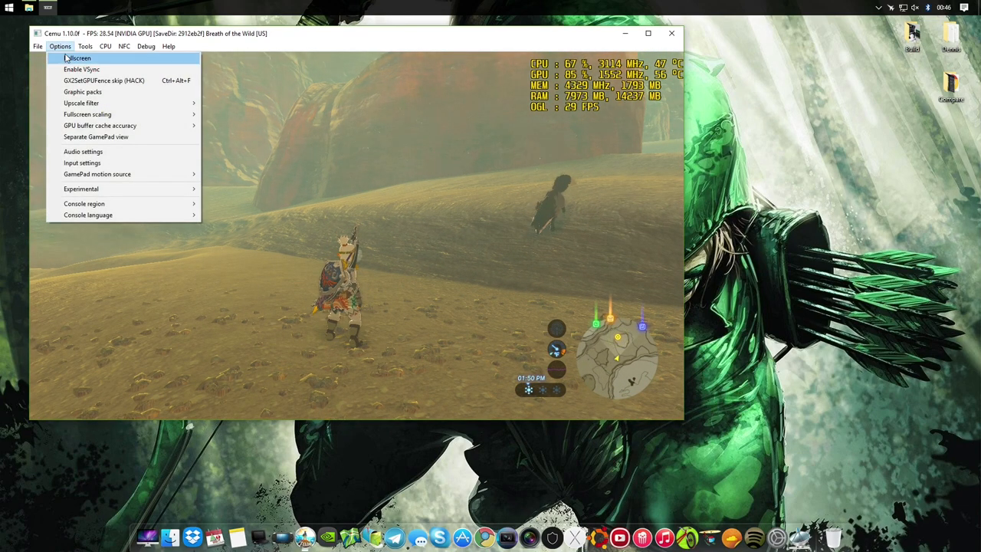
{"action": "left_click", "coordinate": [76, 58]}
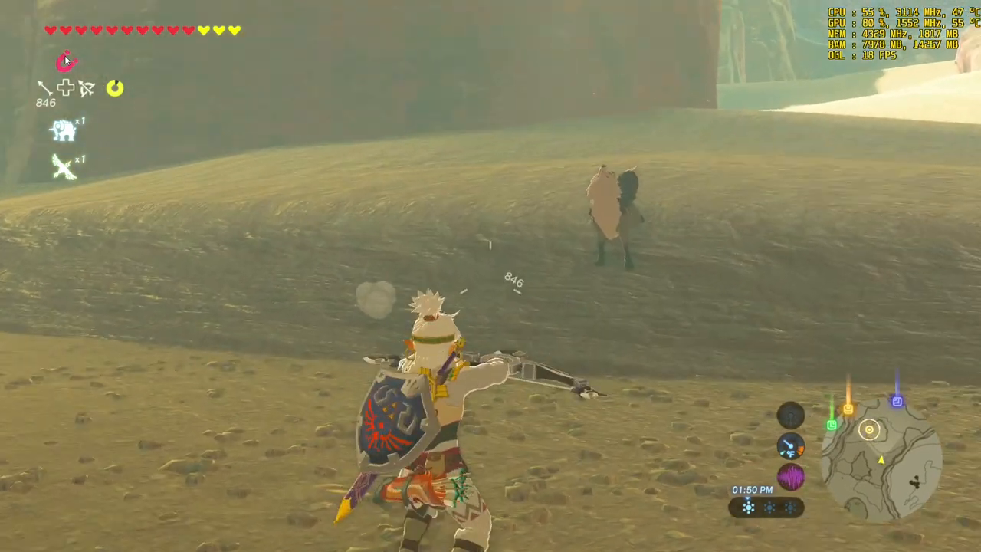